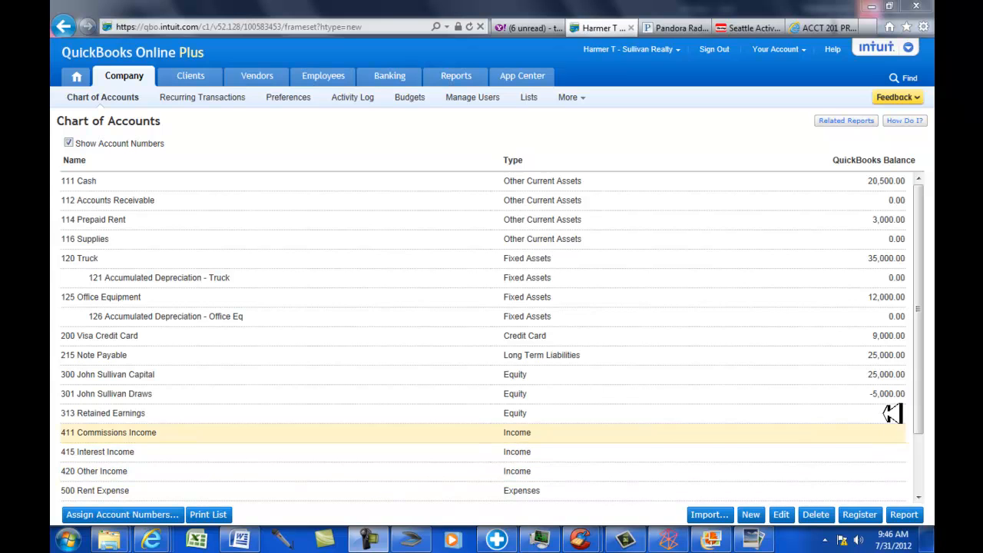
mouse_move(250, 69)
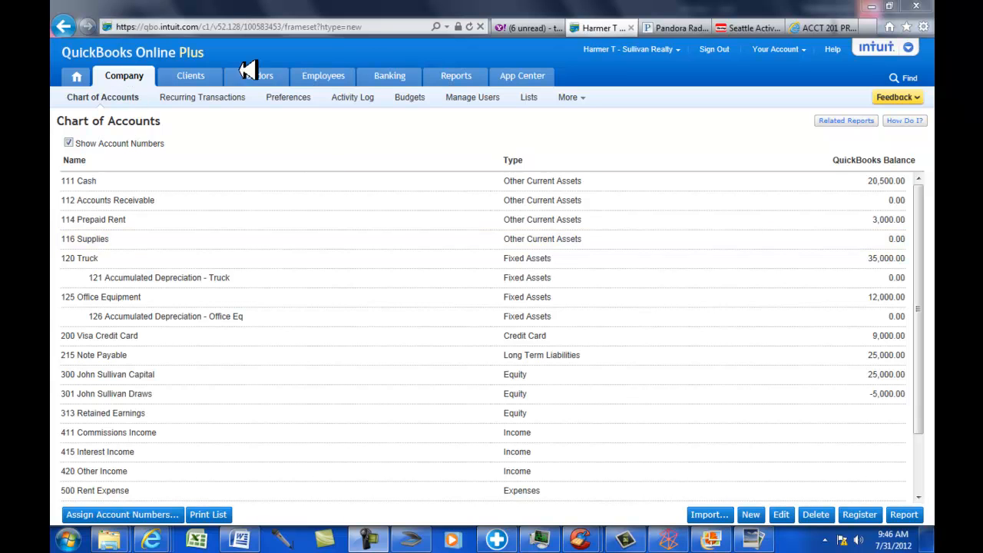
mouse_move(283, 251)
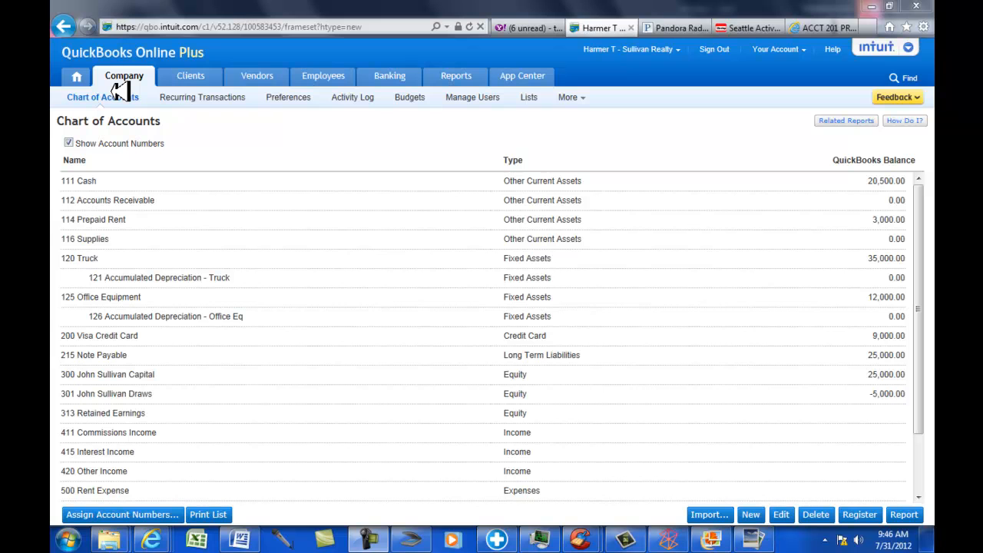
Step: Leave the Chart of Accounts and go to the Reports section
left_click(456, 76)
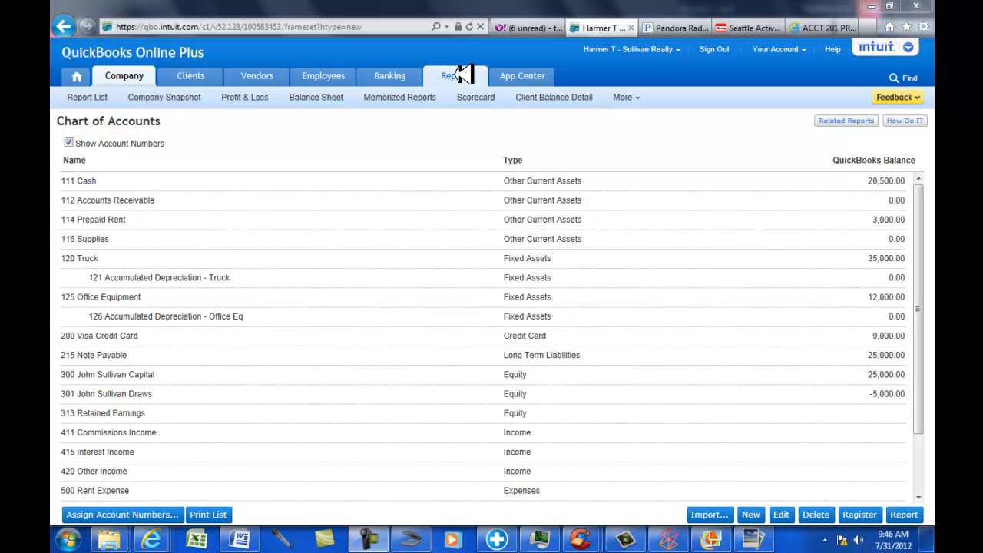
left_click(452, 76)
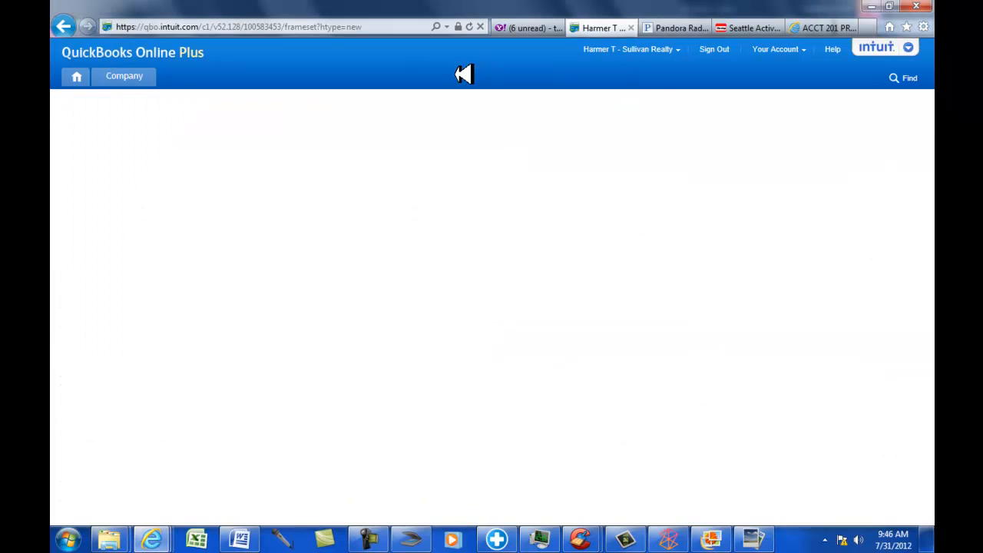
Step: Bring up the Report List with its report categories
left_click(456, 75)
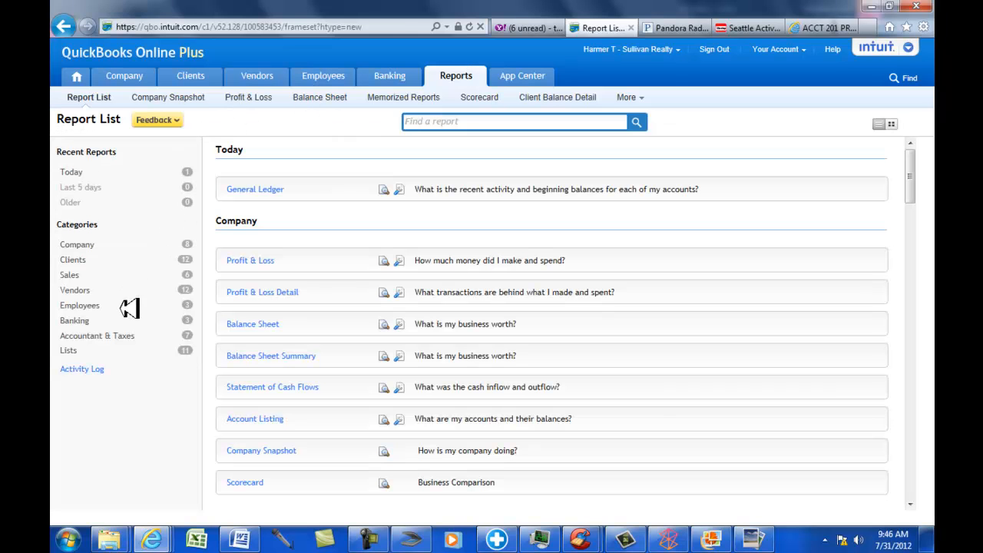
mouse_move(126, 335)
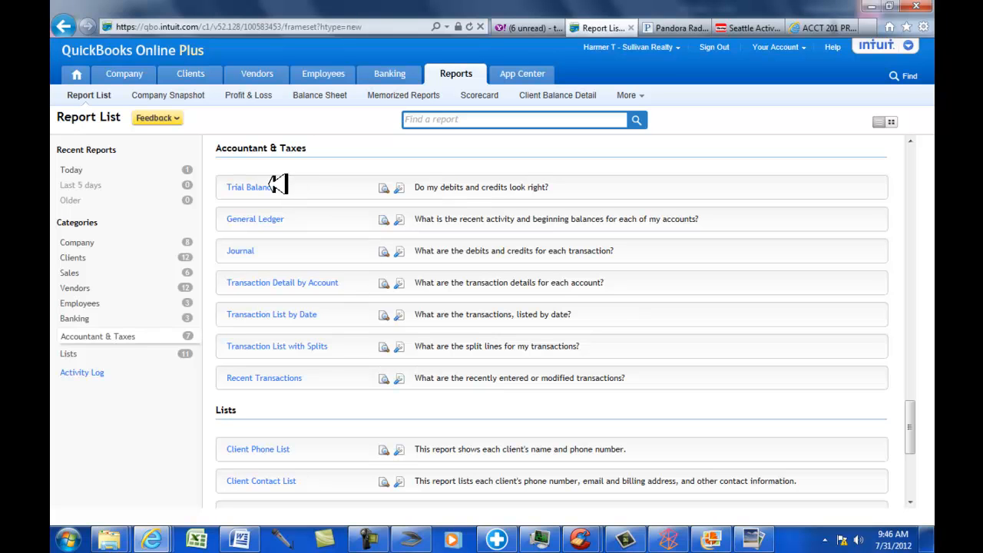
mouse_move(307, 236)
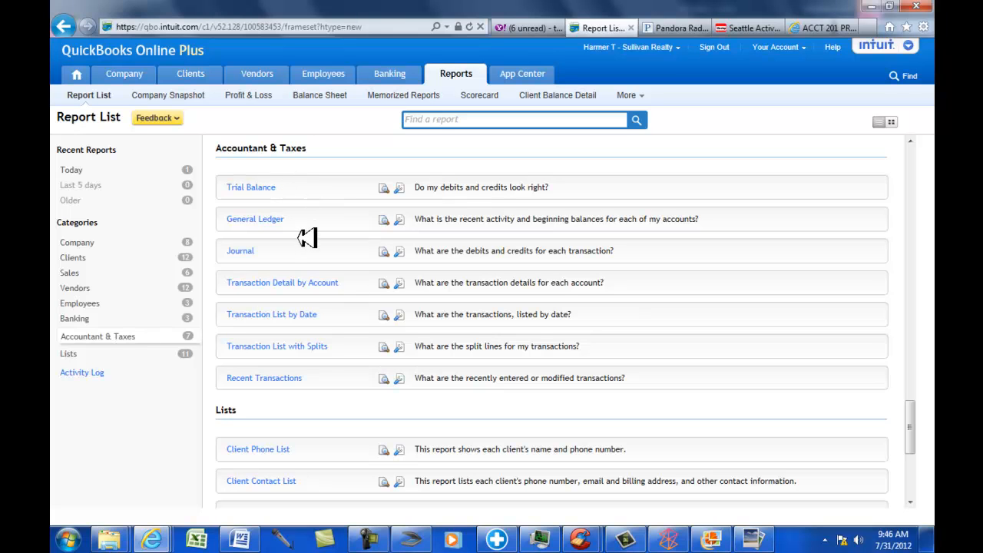
mouse_move(261, 218)
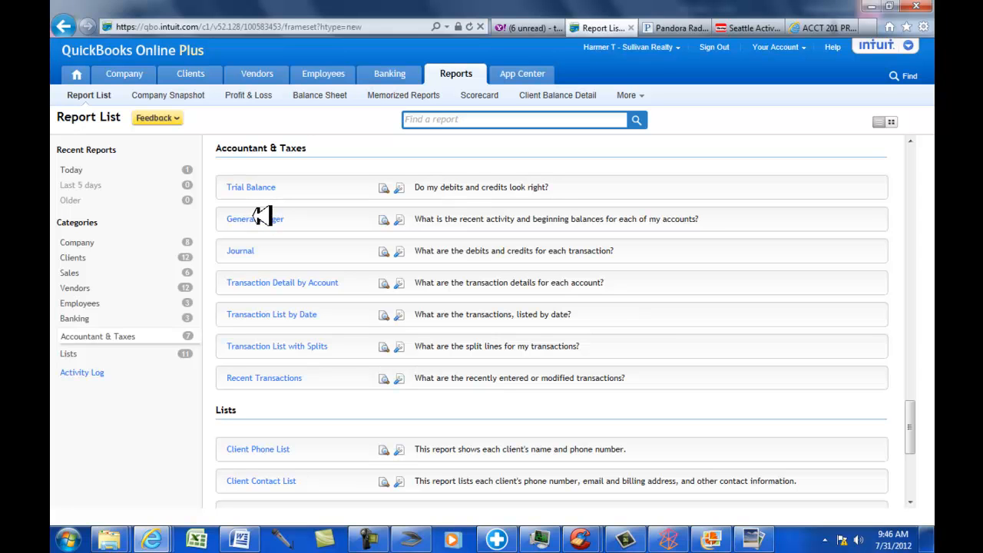
left_click(254, 219)
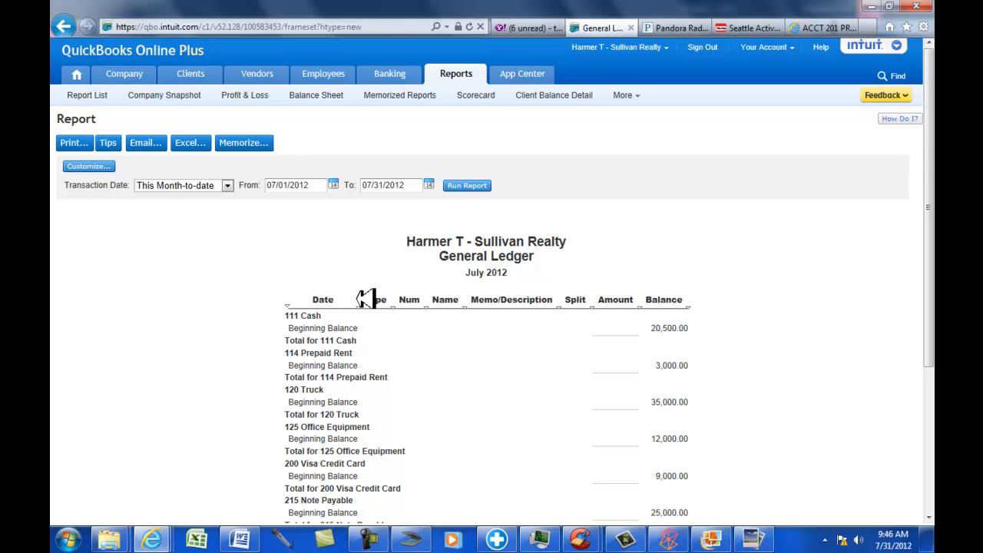
mouse_move(327, 185)
type("06")
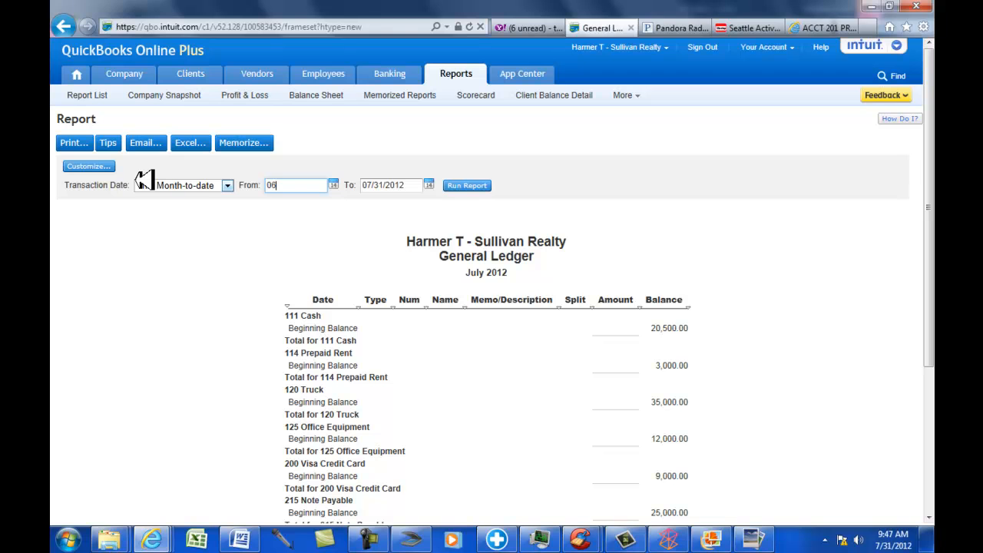
type("0112")
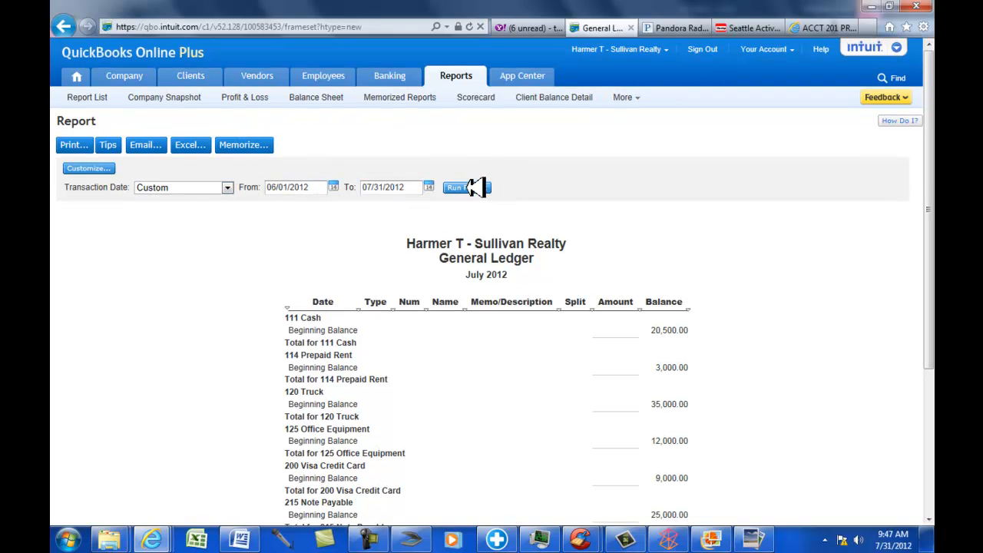
left_click(454, 187)
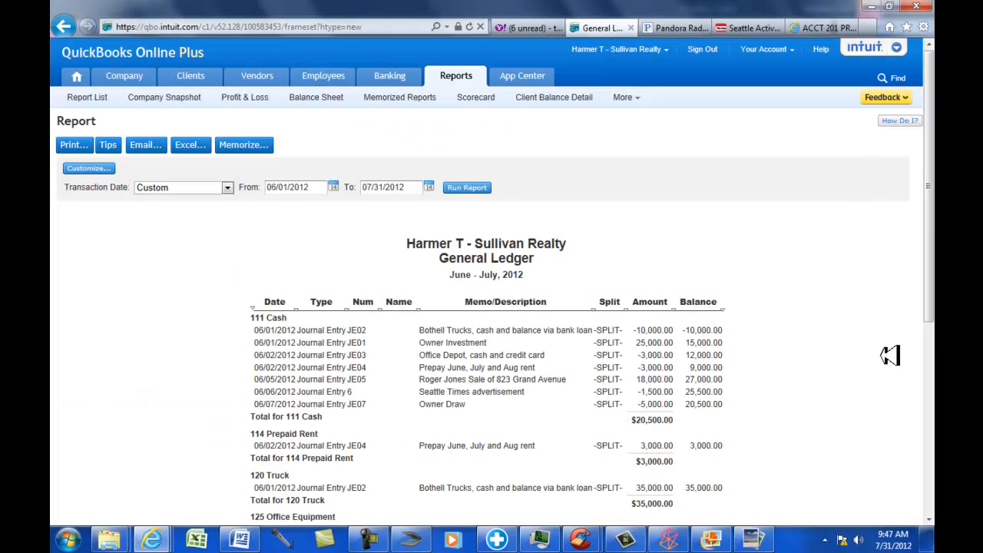
scroll("down", 3)
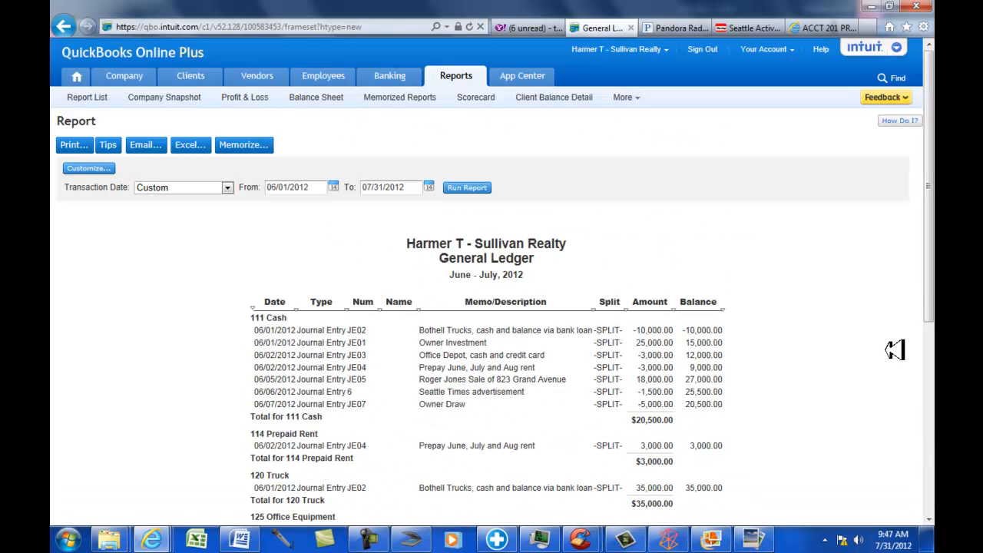
mouse_move(891, 347)
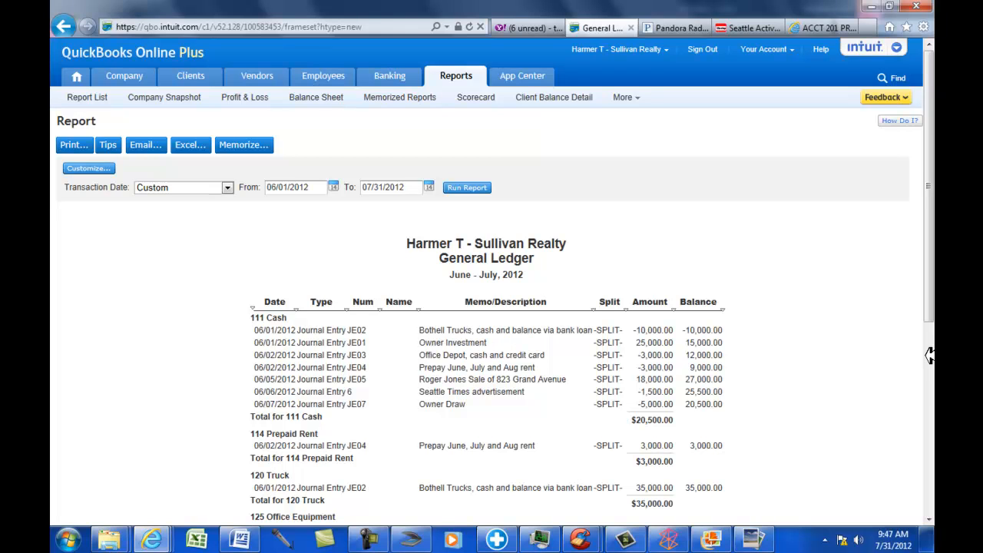
mouse_move(315, 195)
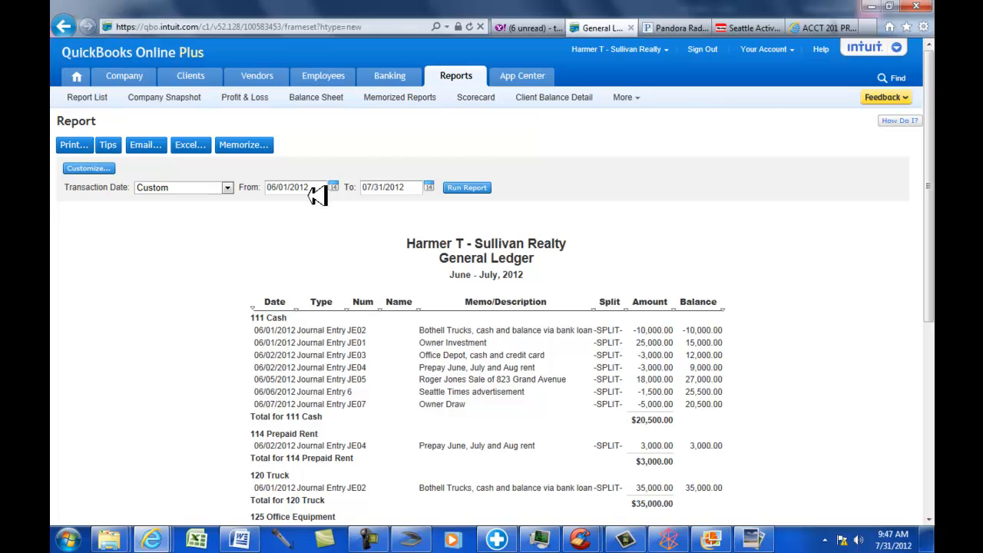
mouse_move(549, 270)
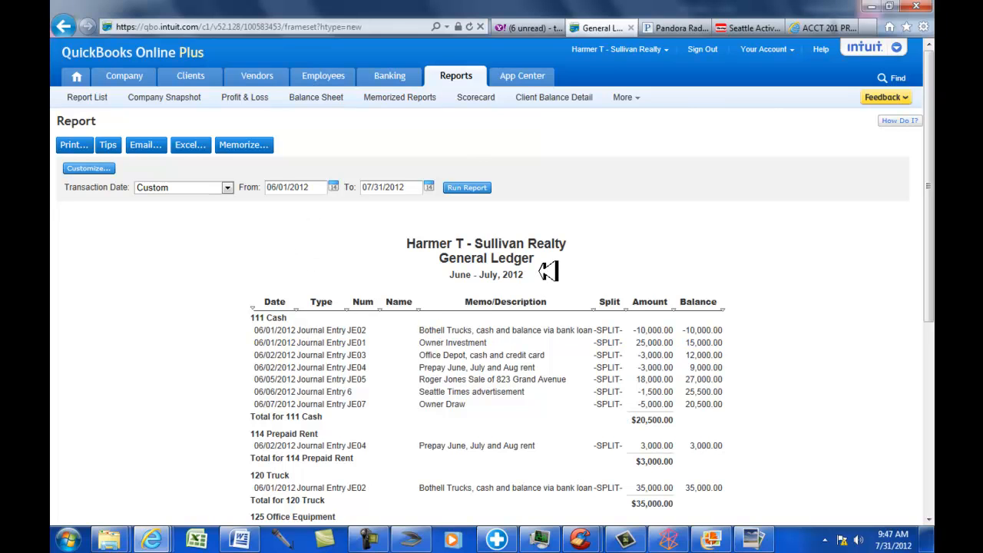
mouse_move(672, 295)
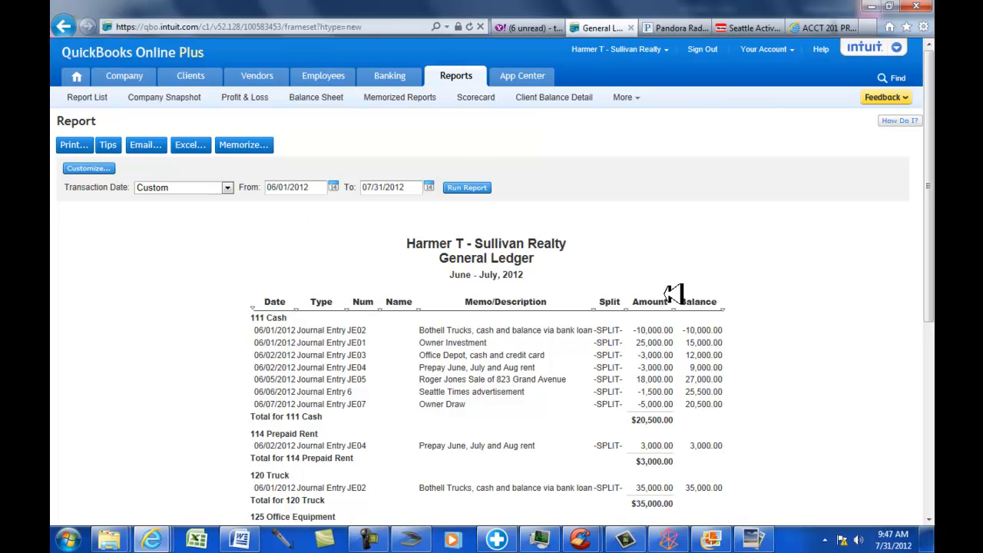
mouse_move(649, 302)
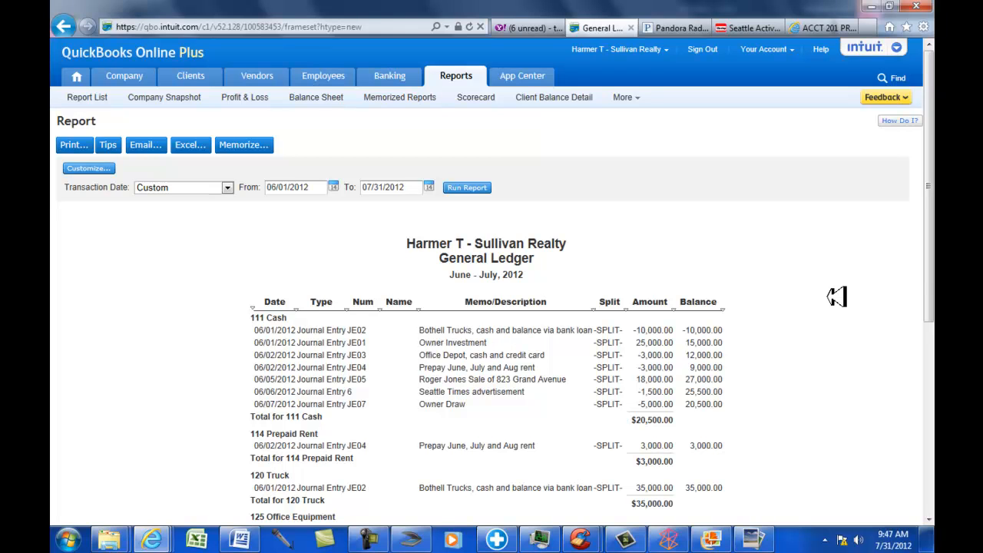
mouse_move(910, 292)
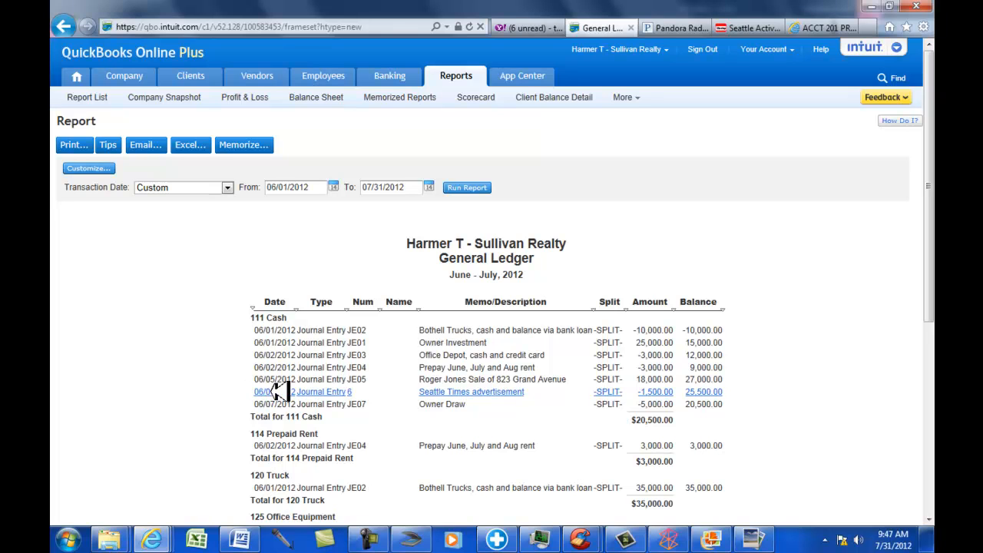
mouse_move(322, 379)
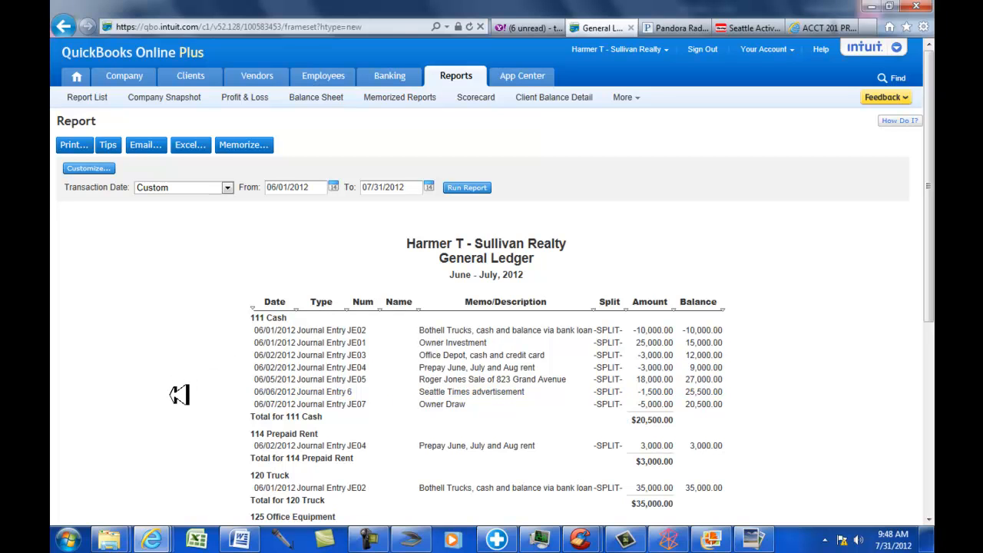
mouse_move(476, 411)
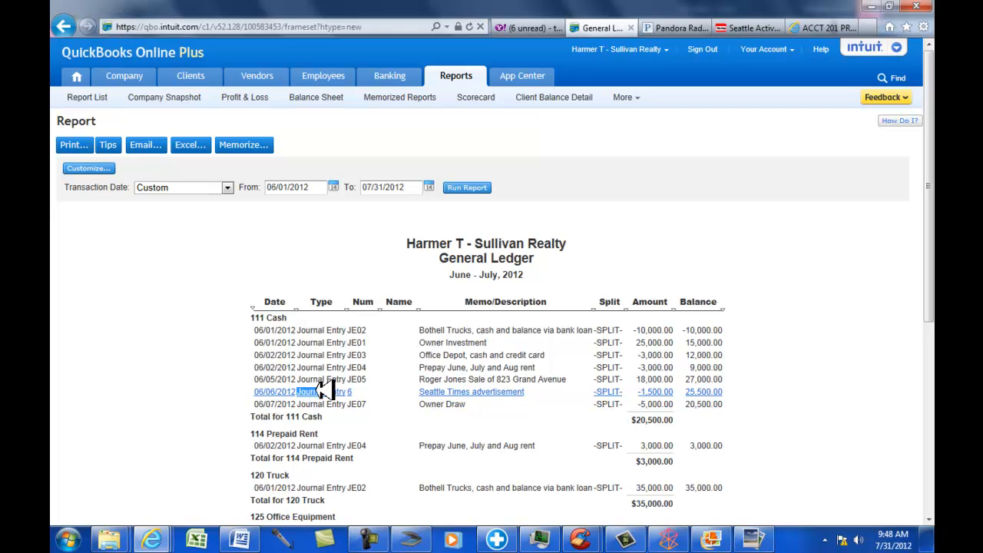
Step: Renumber the 06/06/2012 Seattle Times advertisement journal entry to JE06 and save it
left_click(306, 391)
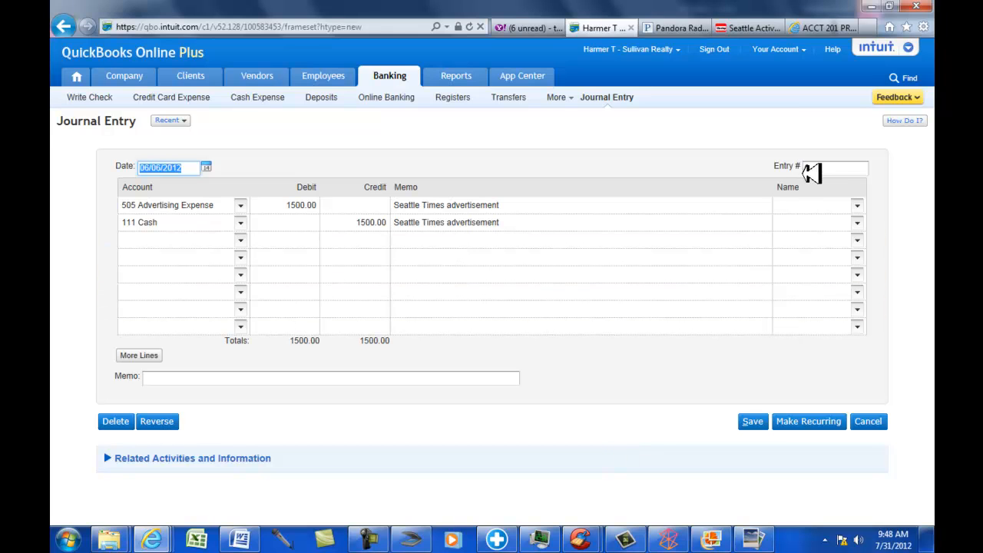
left_click(836, 167)
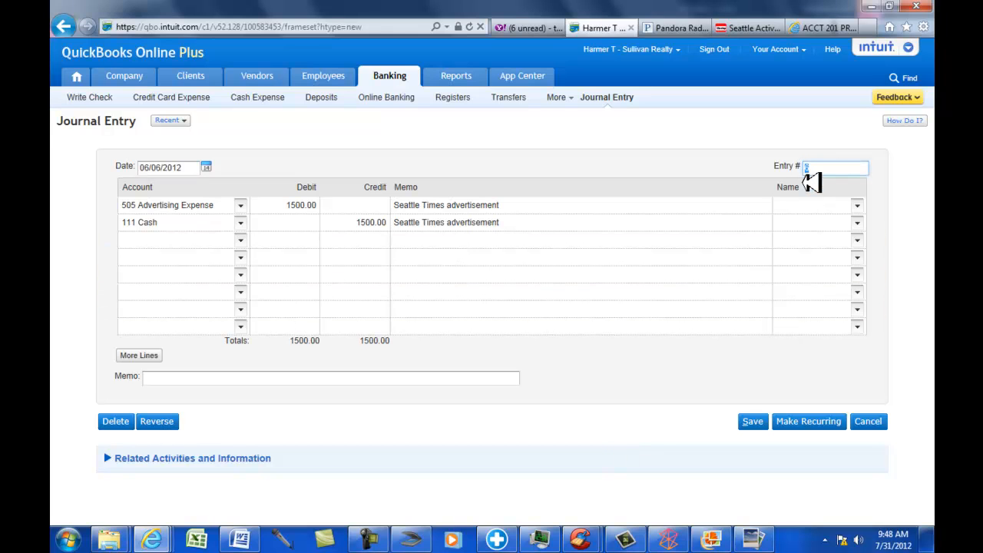
type("JE06")
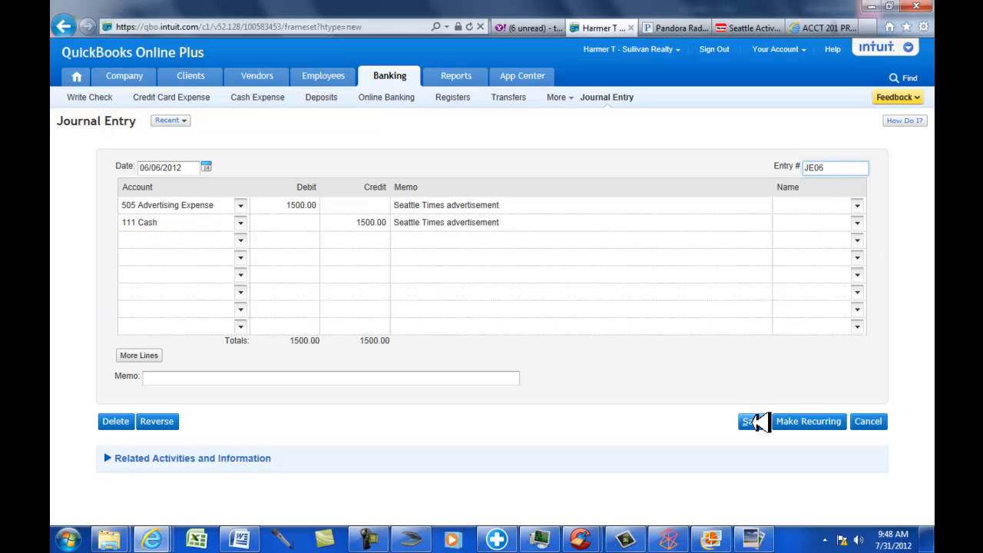
left_click(749, 421)
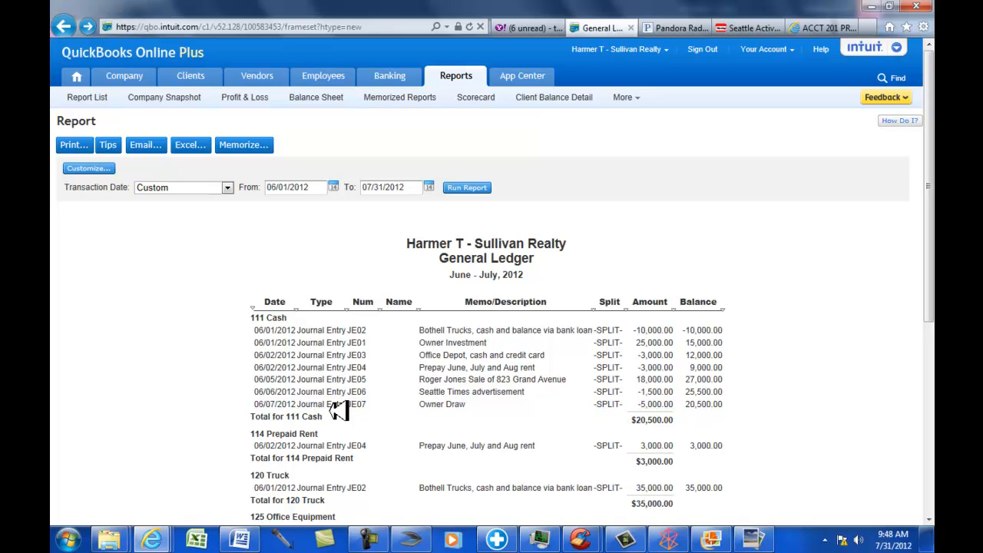
mouse_move(737, 376)
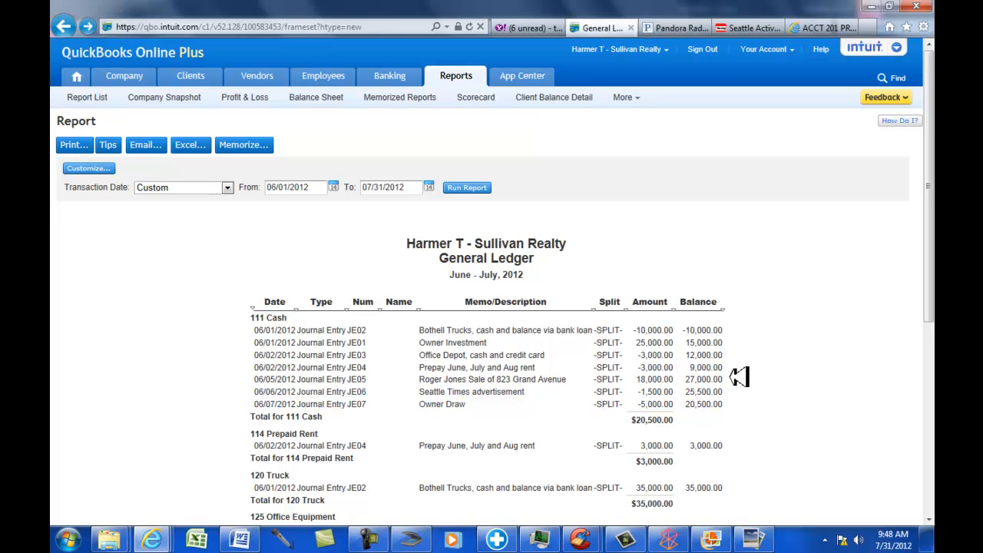
mouse_move(831, 277)
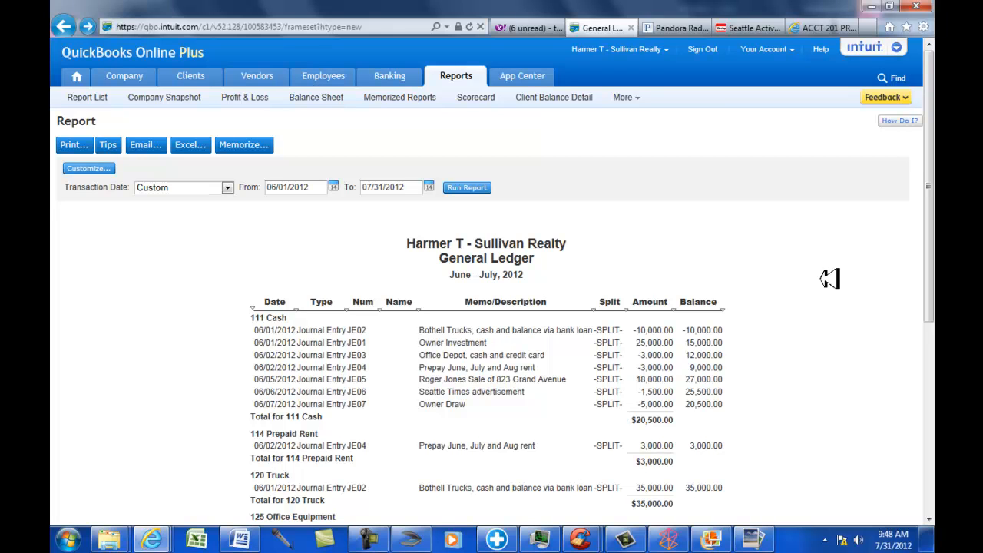
mouse_move(816, 291)
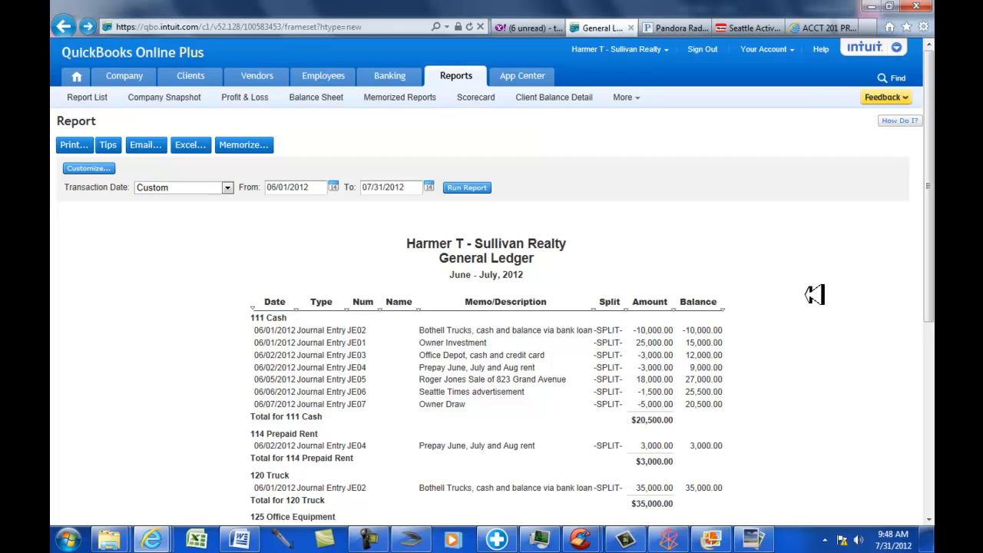
mouse_move(821, 283)
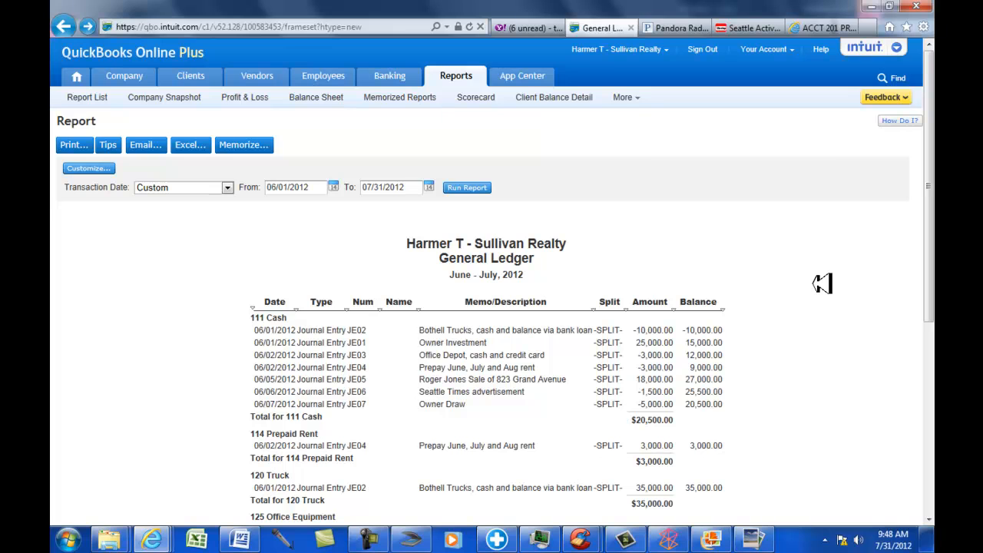
mouse_move(361, 331)
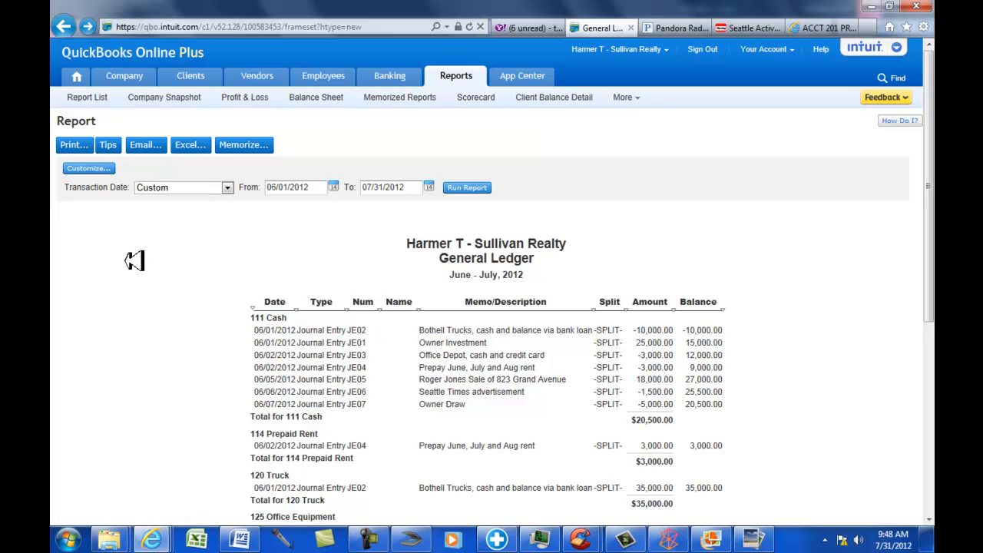
mouse_move(98, 196)
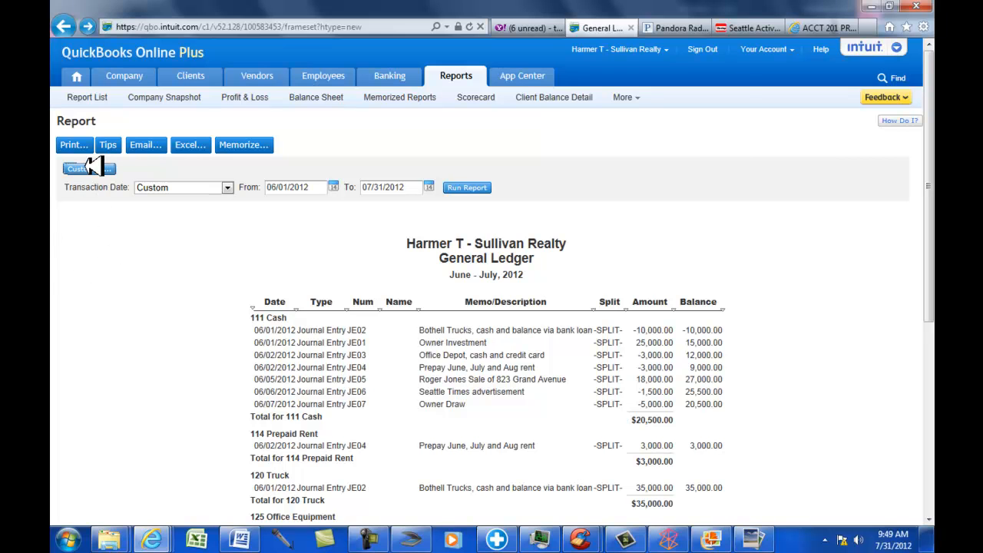
Step: Bring up the Customize General Ledger dialog for the June–July 2012 report
left_click(88, 168)
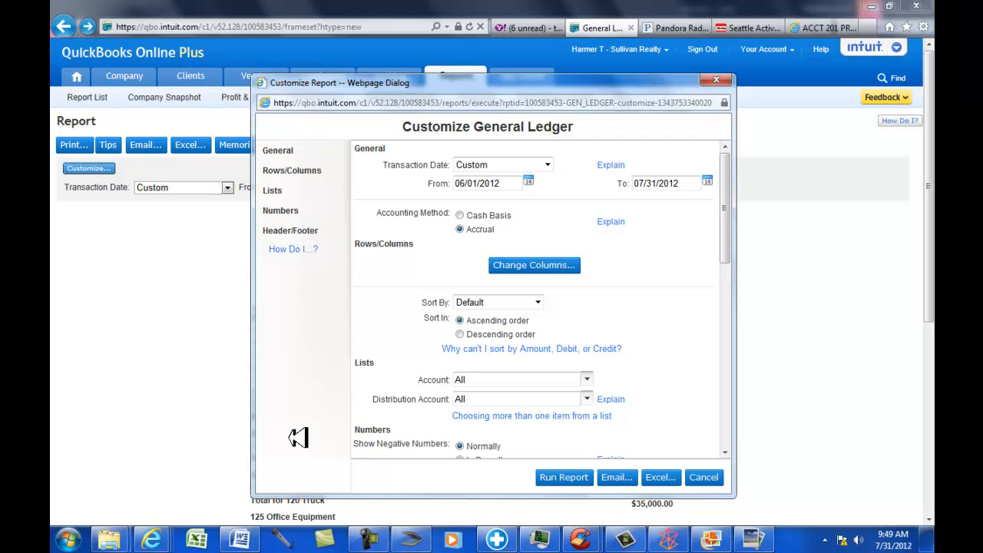
mouse_move(610, 338)
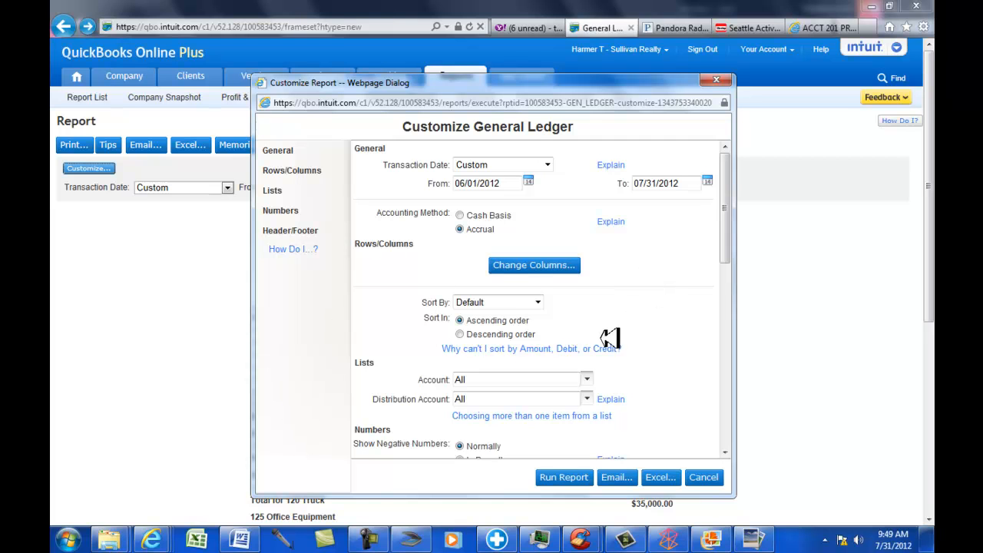
Step: Reach Change Columns under Rows/Columns to get the Select and Reorder Columns list
scroll("down", 3)
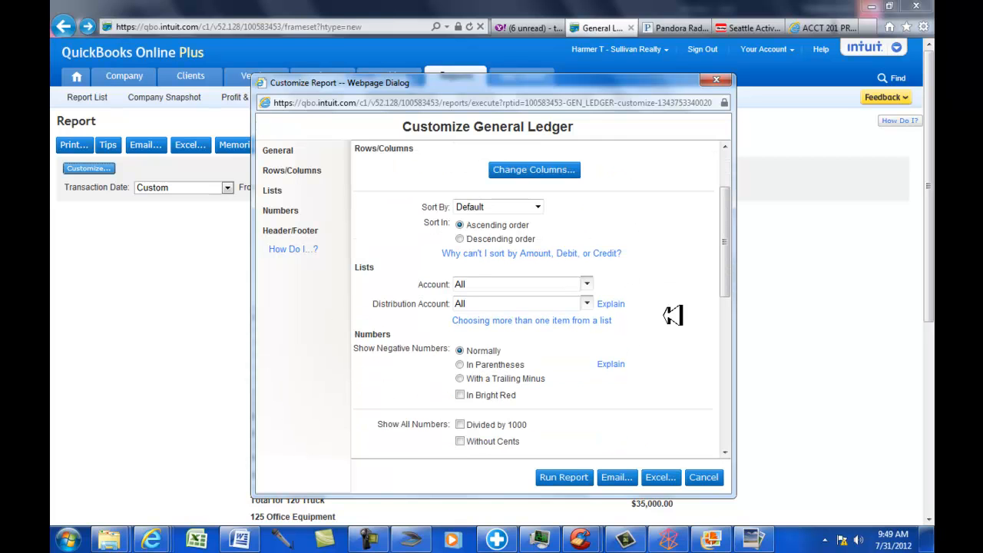
mouse_move(652, 398)
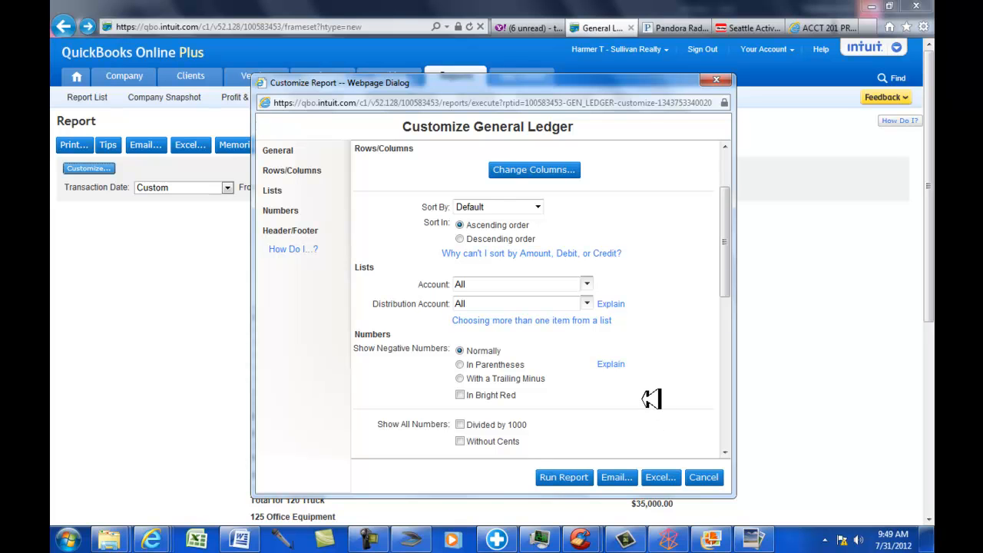
scroll("up", 3)
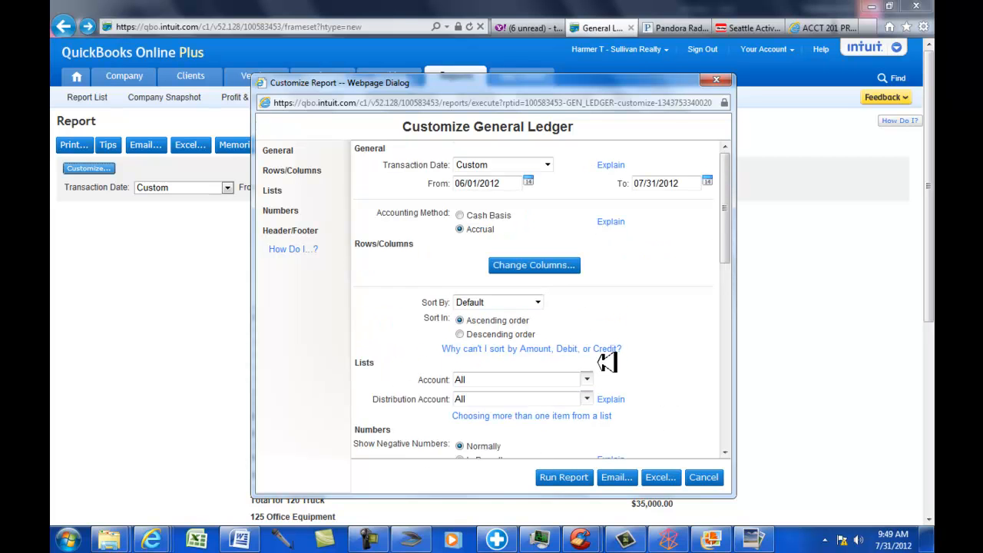
mouse_move(630, 480)
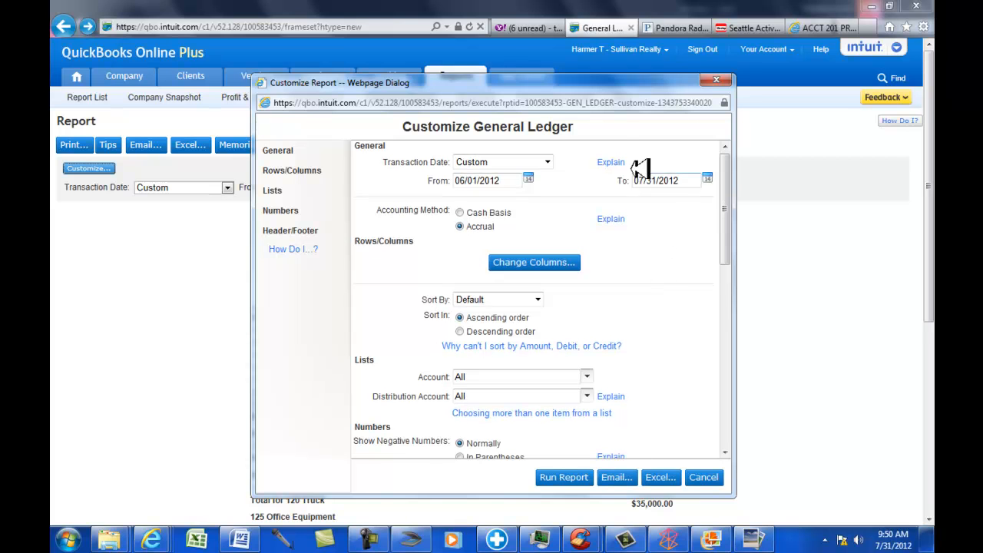
mouse_move(615, 361)
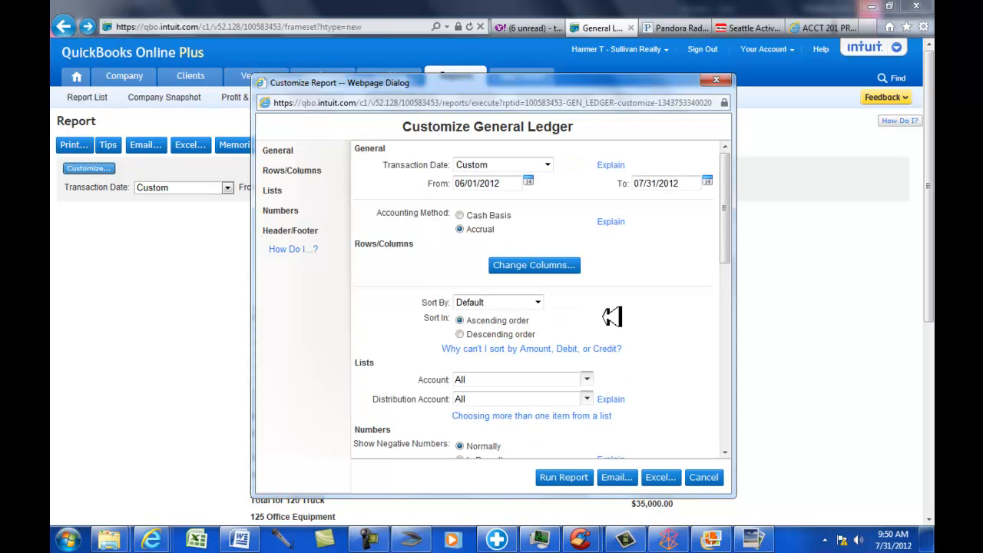
mouse_move(294, 170)
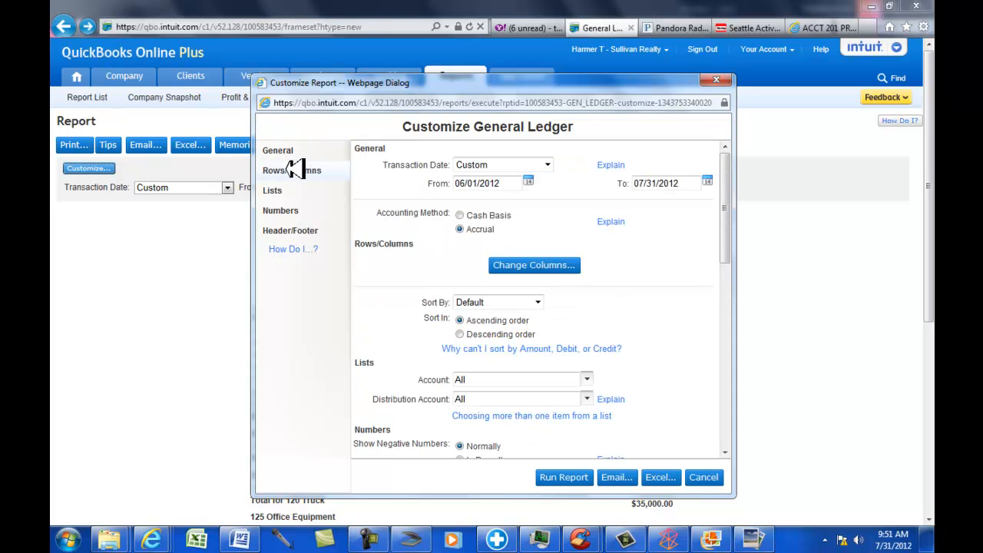
scroll("down", 3)
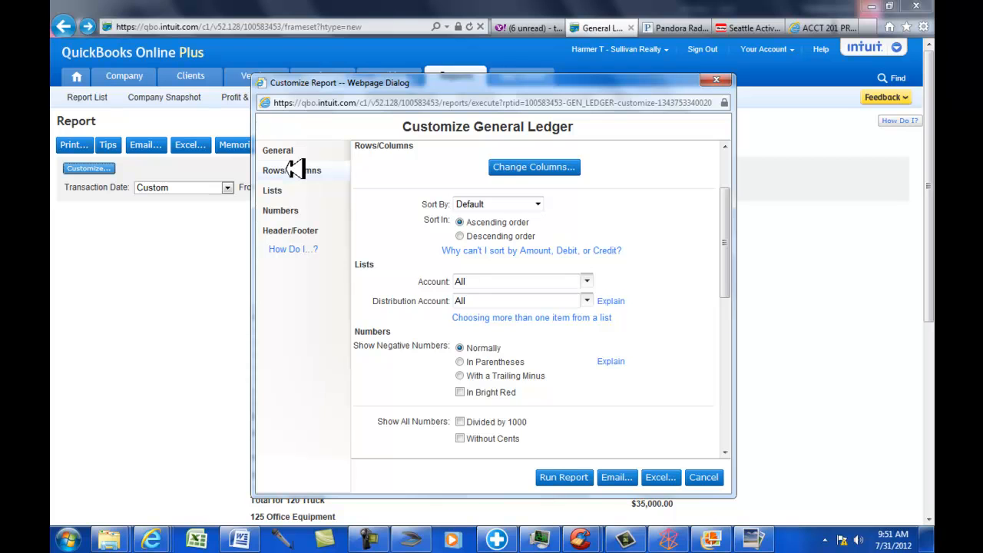
mouse_move(534, 167)
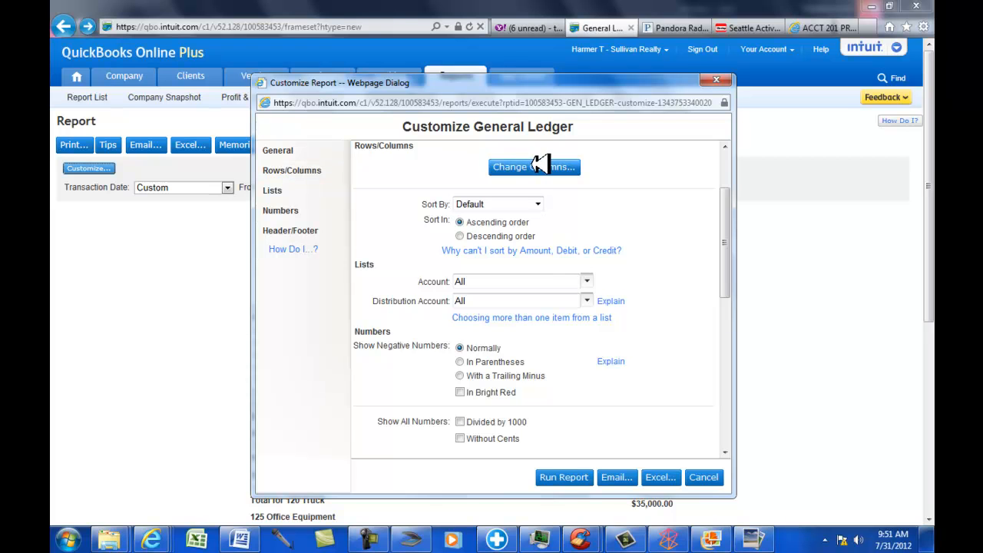
left_click(534, 167)
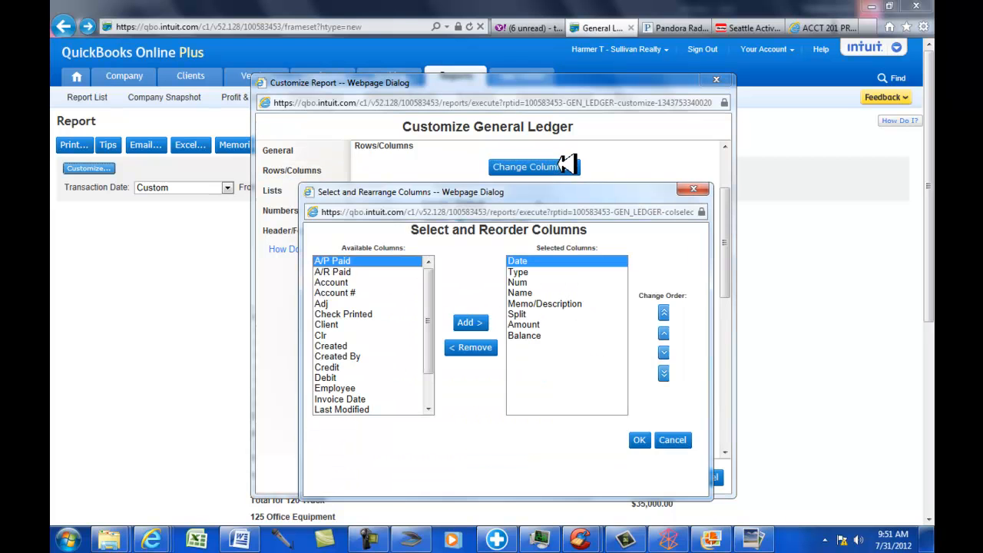
mouse_move(538, 332)
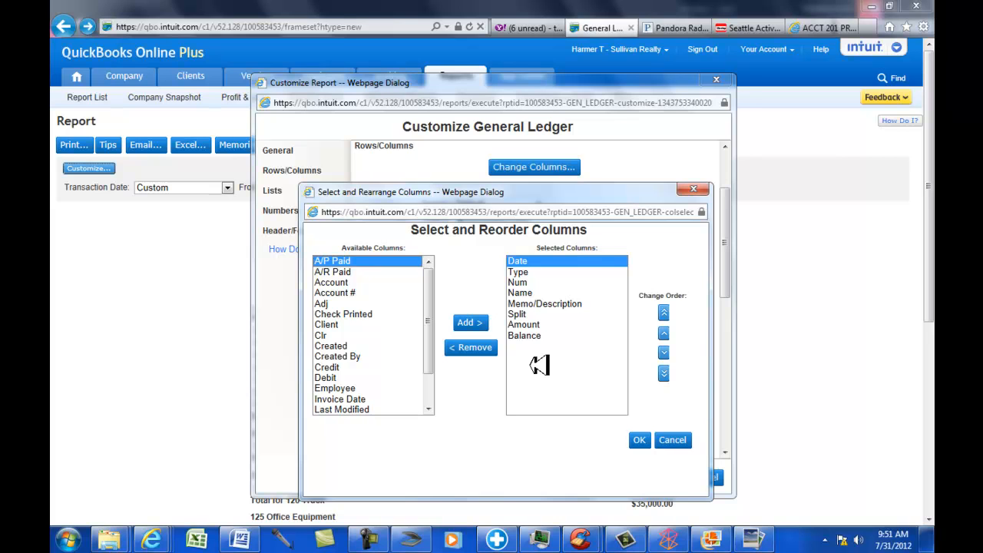
mouse_move(503, 318)
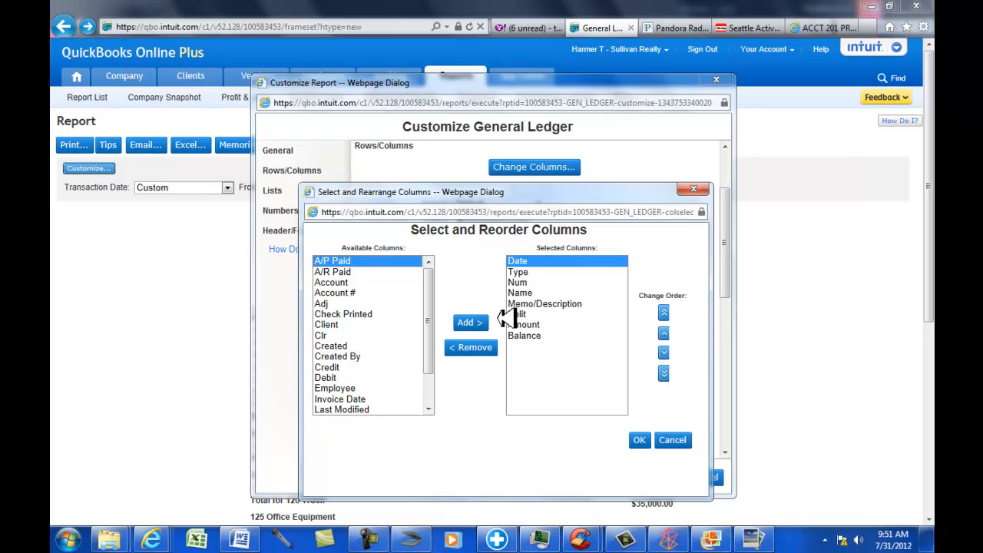
Step: Remove Name, Split and Amount, leaving Date, Type, Num, Memo/Description and Balance
left_click(521, 292)
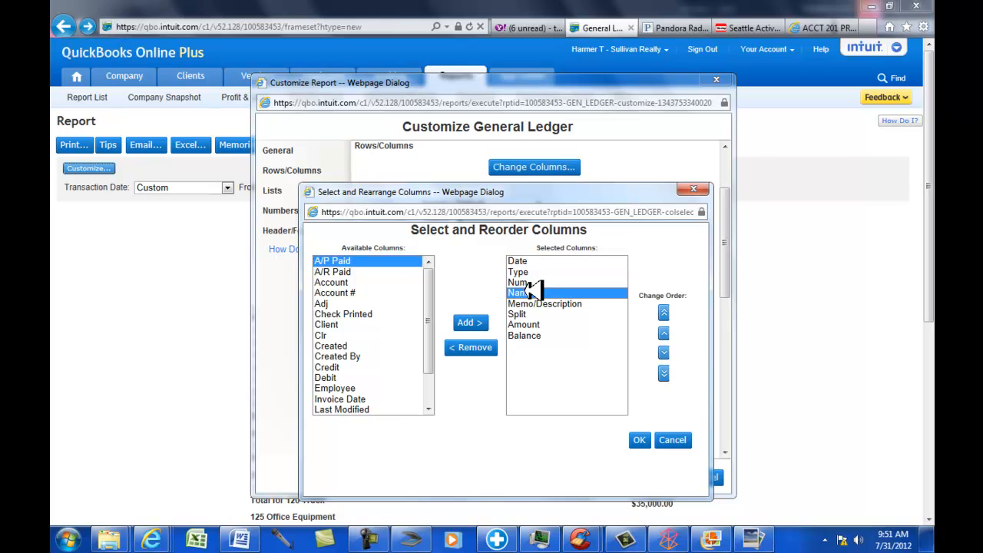
mouse_move(530, 361)
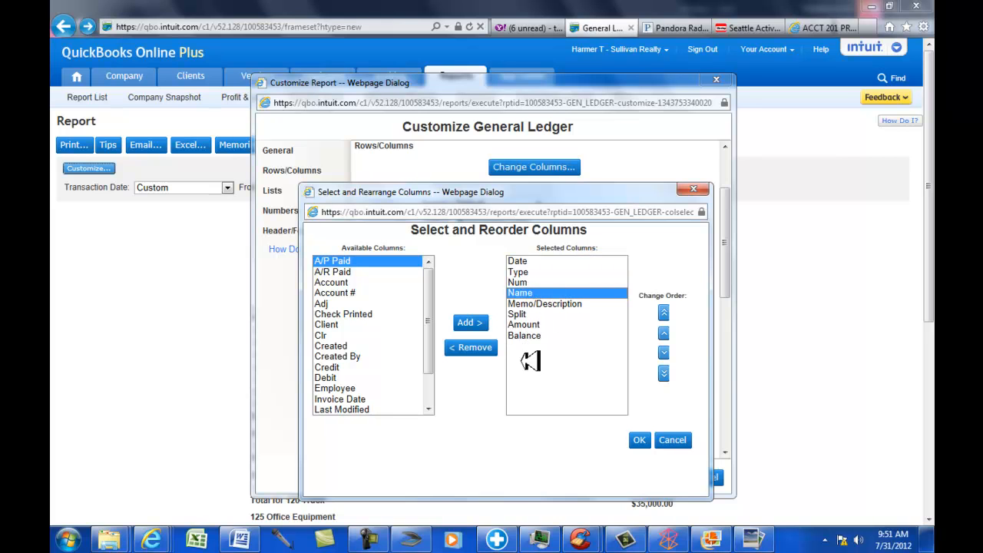
left_click(470, 347)
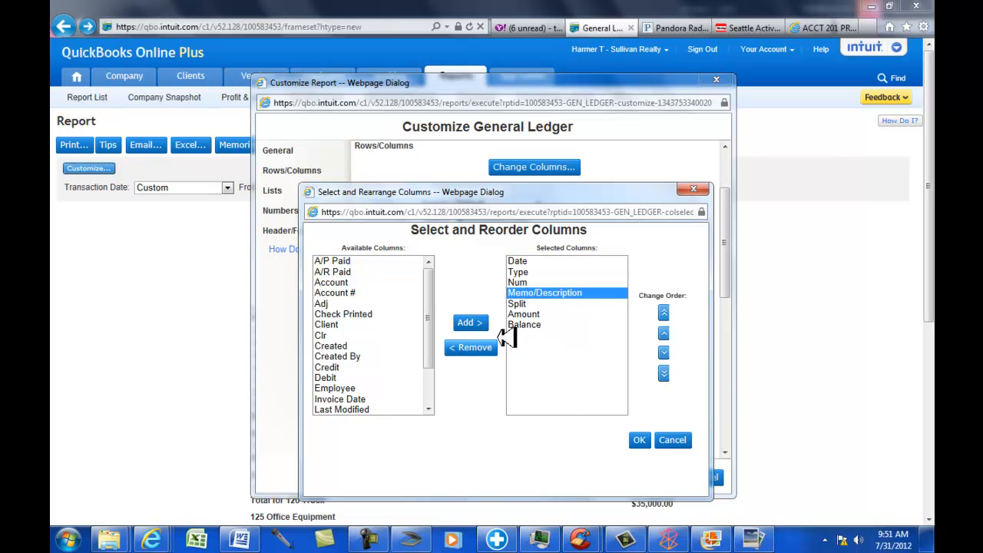
left_click(517, 303)
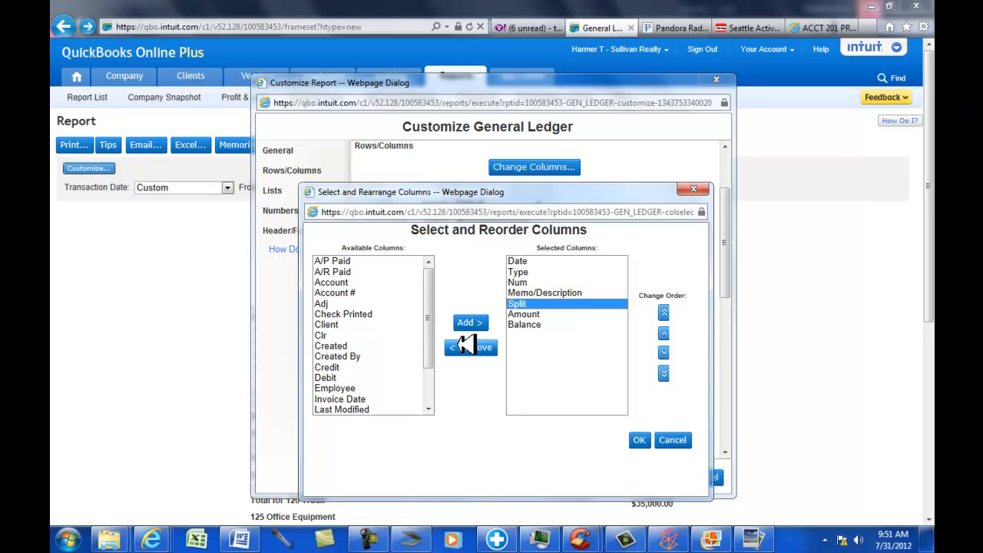
left_click(470, 347)
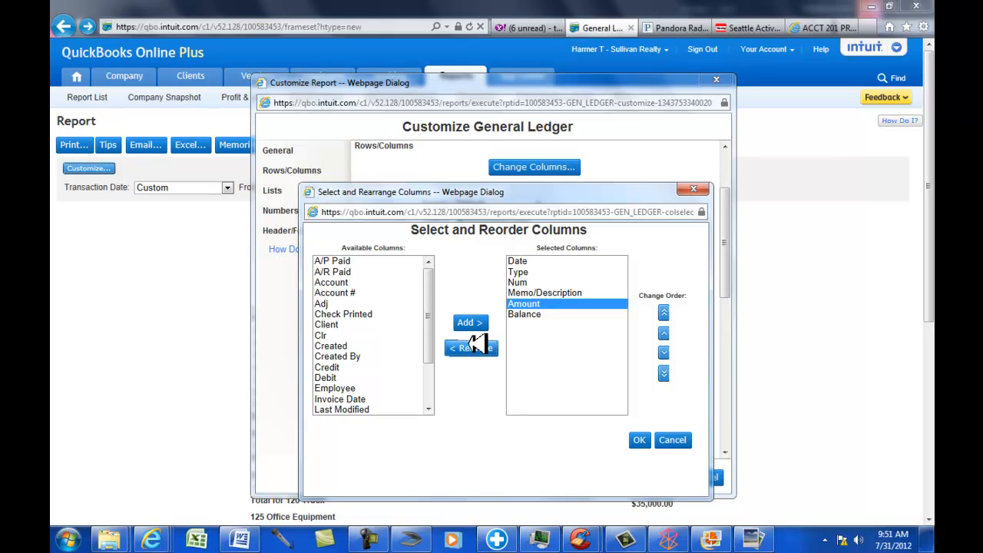
left_click(471, 347)
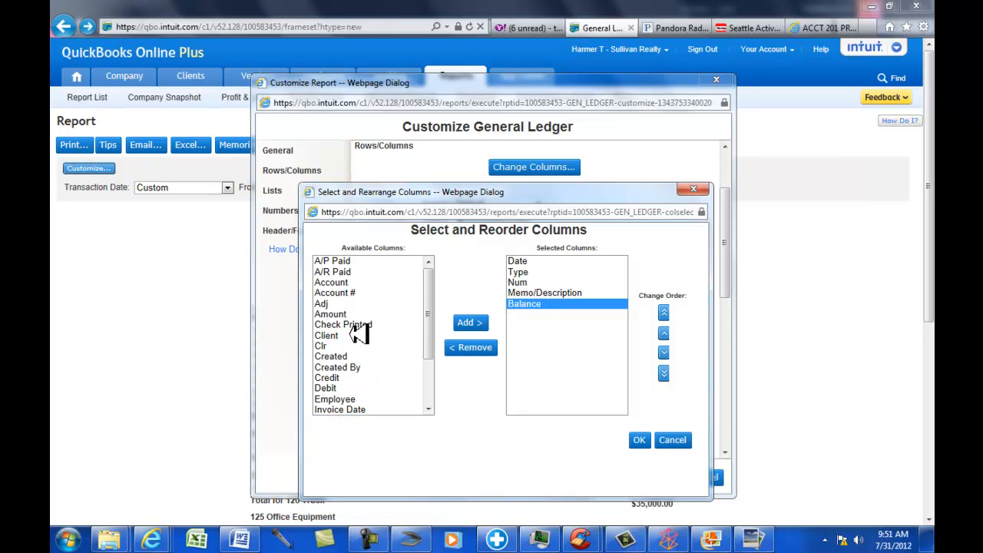
mouse_move(342, 375)
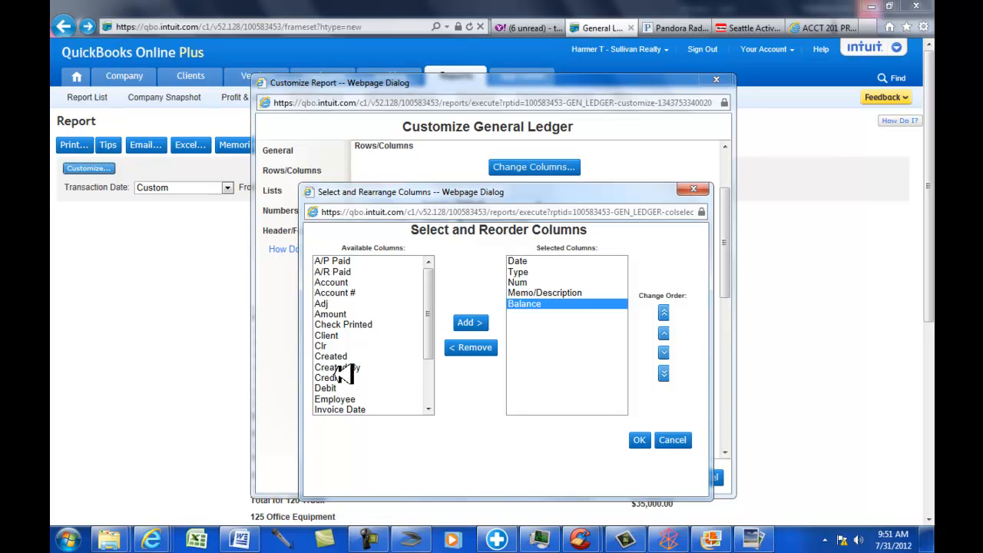
Step: Add Credit and Debit from Available Columns to the ledger's selected columns
left_click(331, 377)
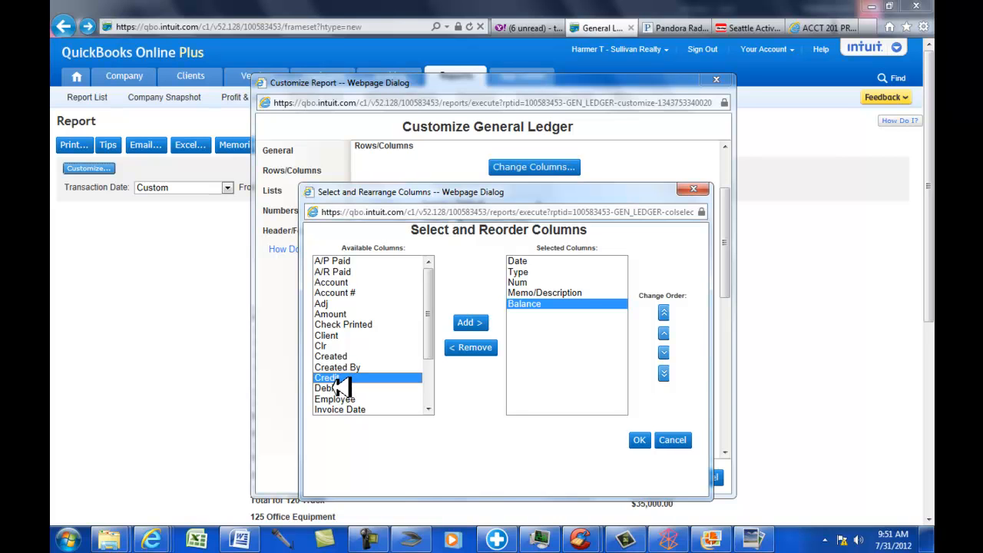
left_click(326, 388)
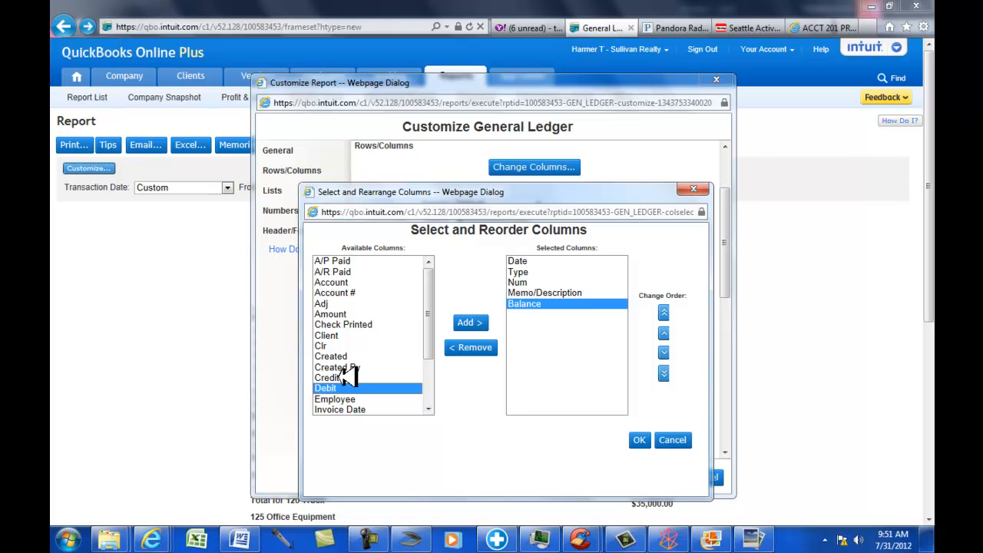
left_click(328, 377)
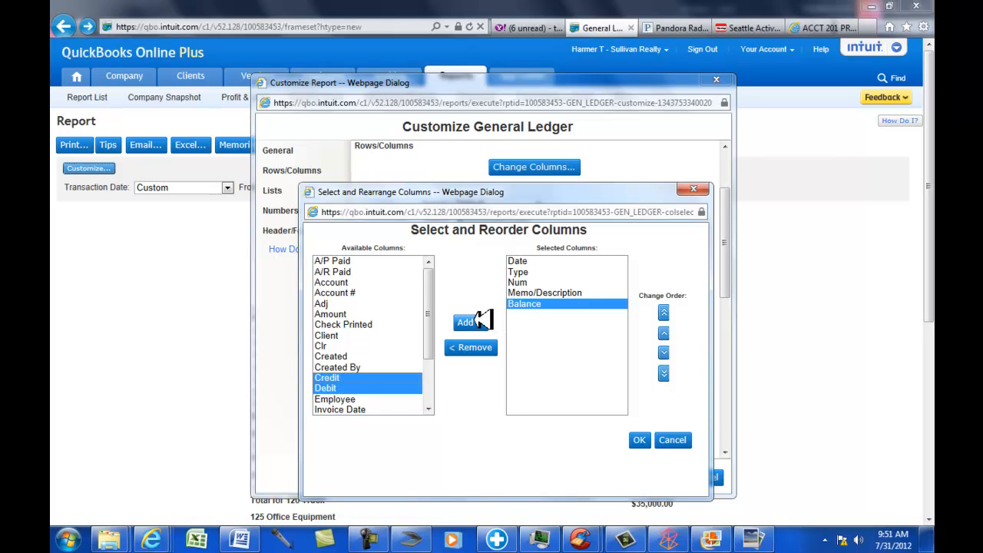
left_click(466, 322)
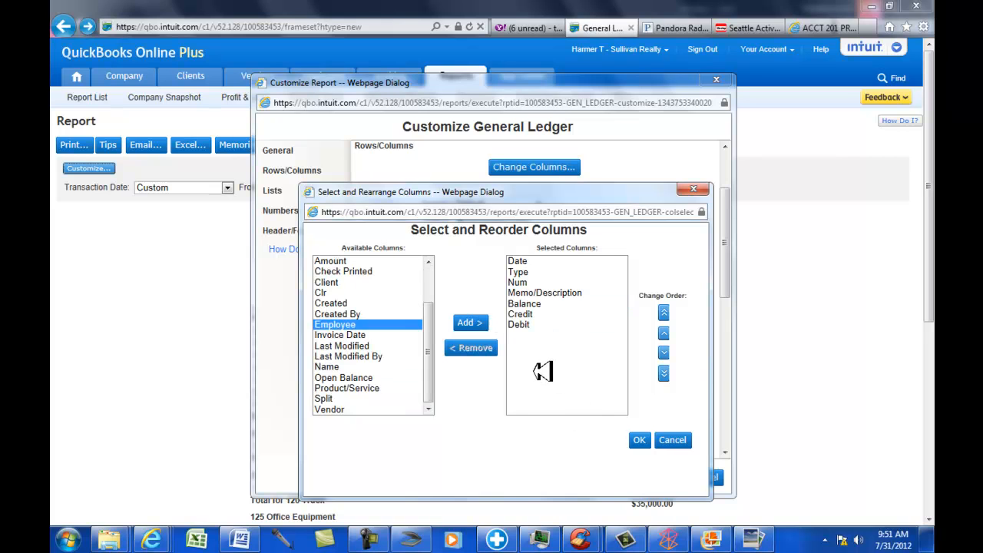
left_click(520, 314)
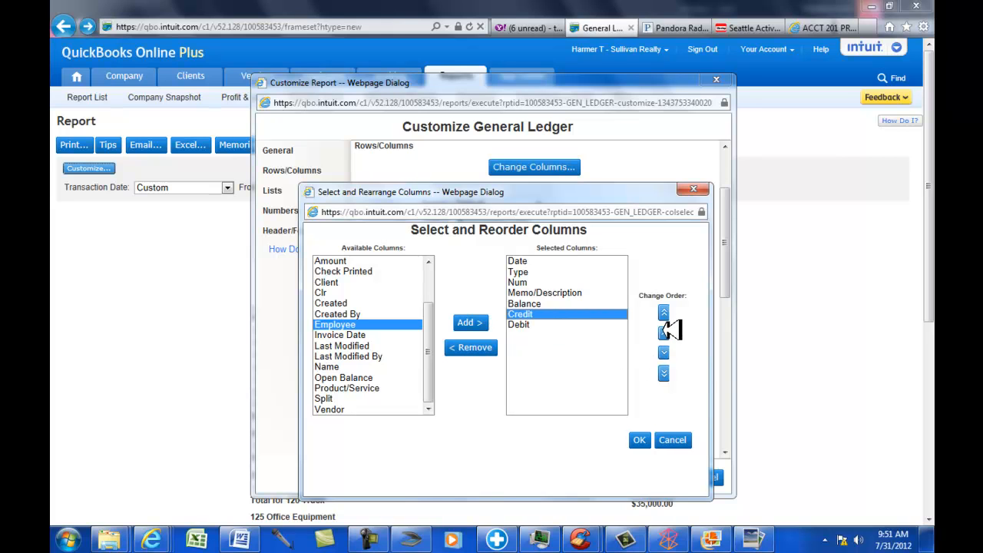
mouse_move(682, 340)
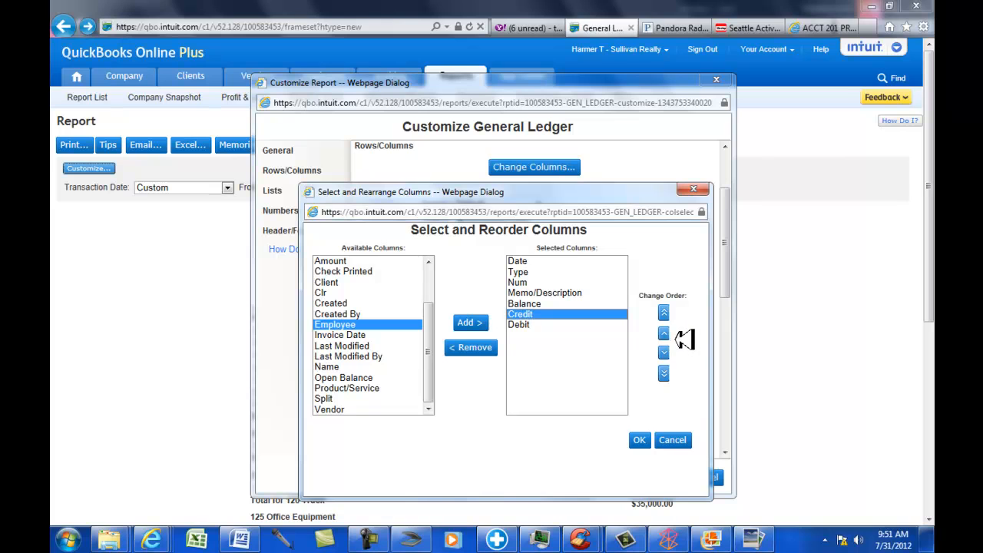
Step: Move Debit and Credit above Balance, Debit first, giving Date, Type, Num, Memo/Description, Debit, Credit, Balance
left_click(663, 333)
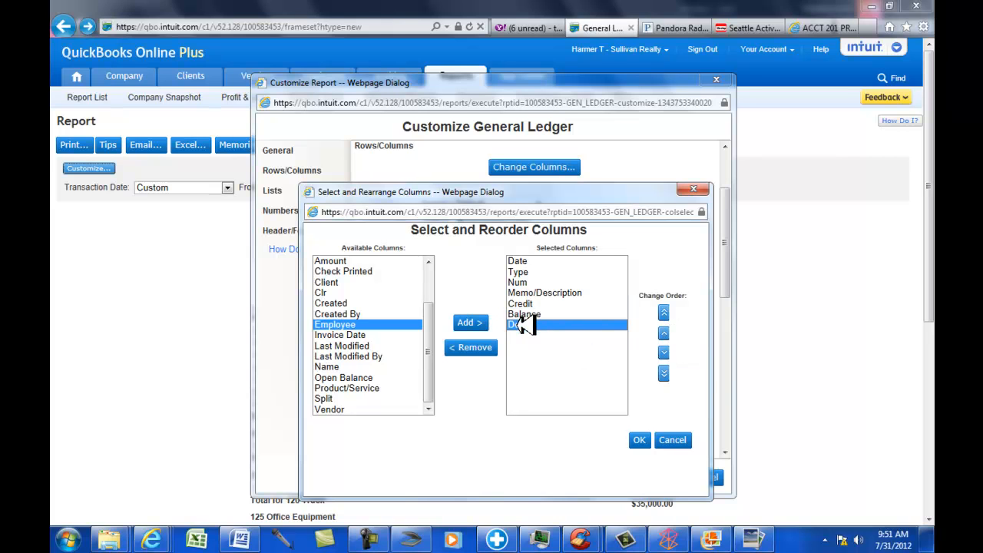
left_click(663, 332)
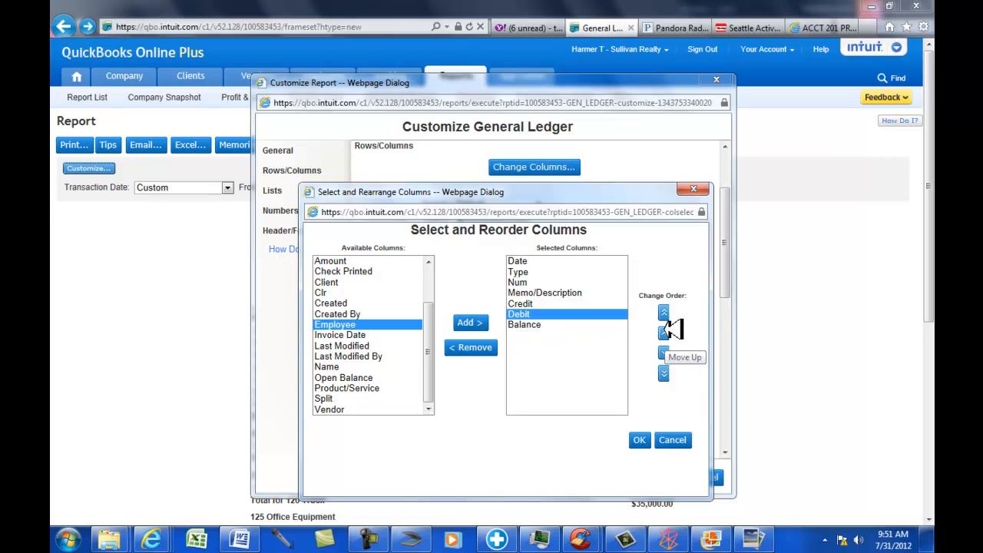
left_click(663, 311)
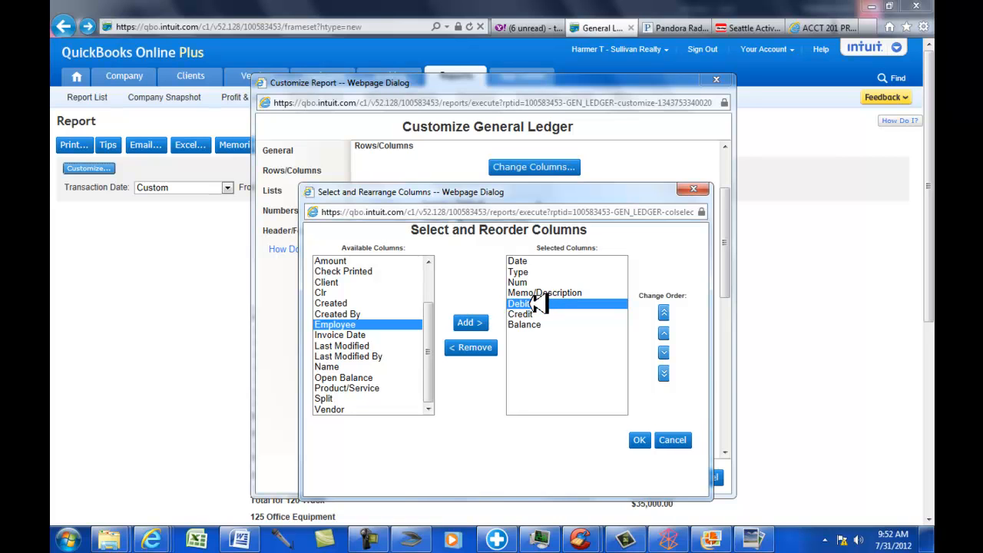
mouse_move(666, 403)
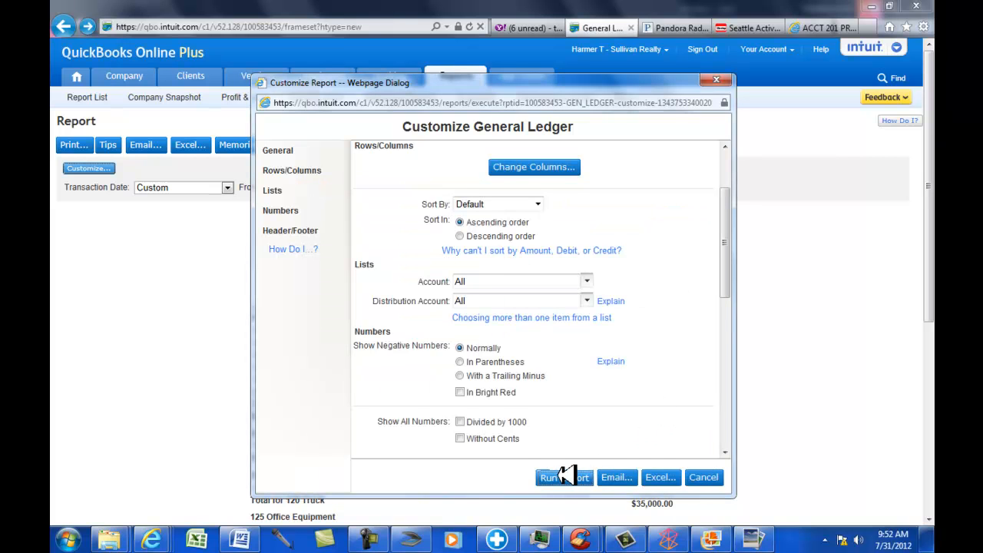
Step: Rerun the June–July 2012 General Ledger with the new Debit, Credit and Balance columns
left_click(563, 477)
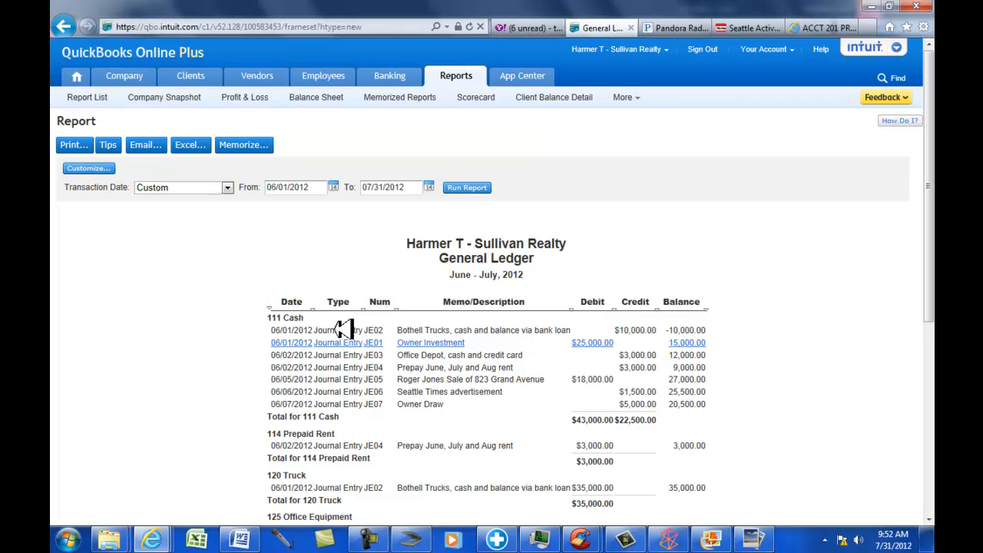
mouse_move(641, 287)
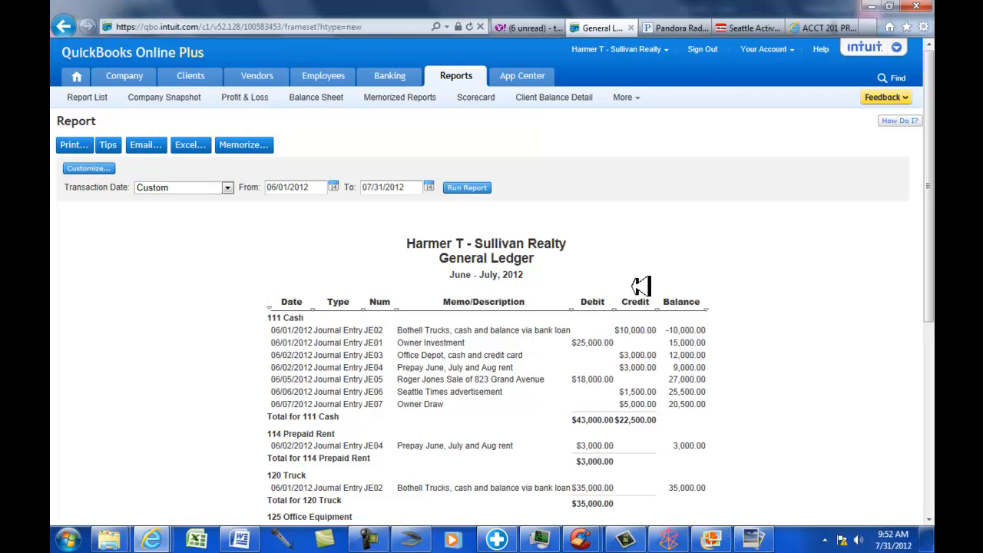
mouse_move(659, 246)
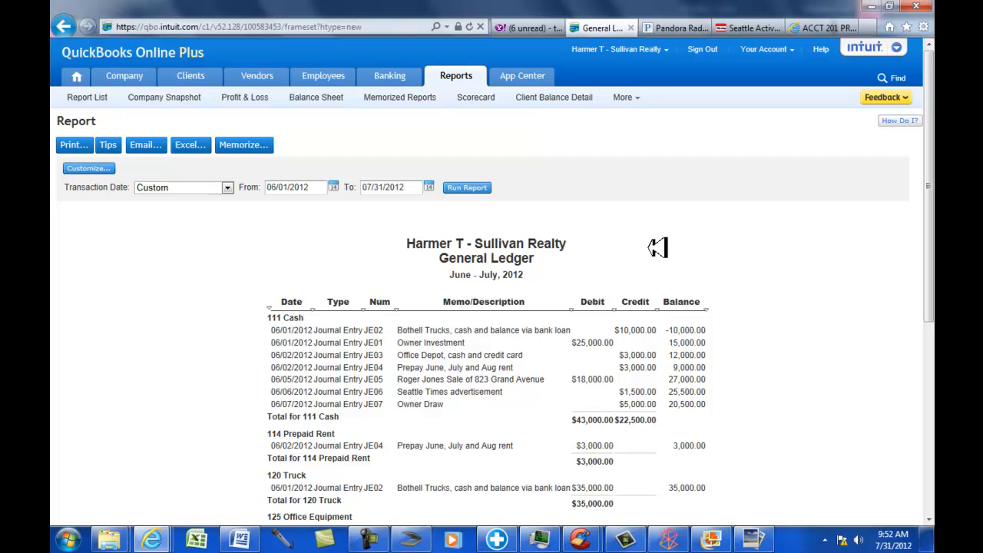
mouse_move(384, 322)
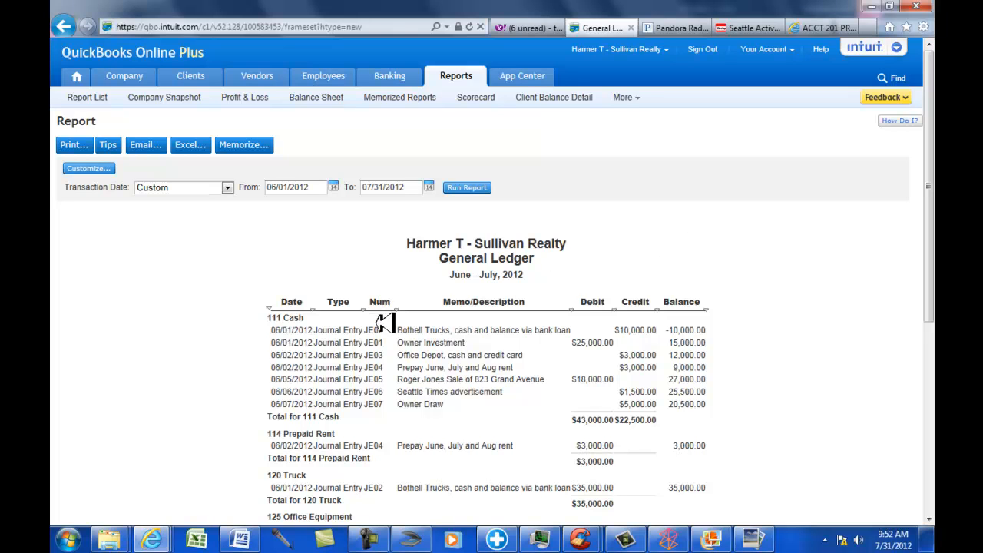
mouse_move(384, 330)
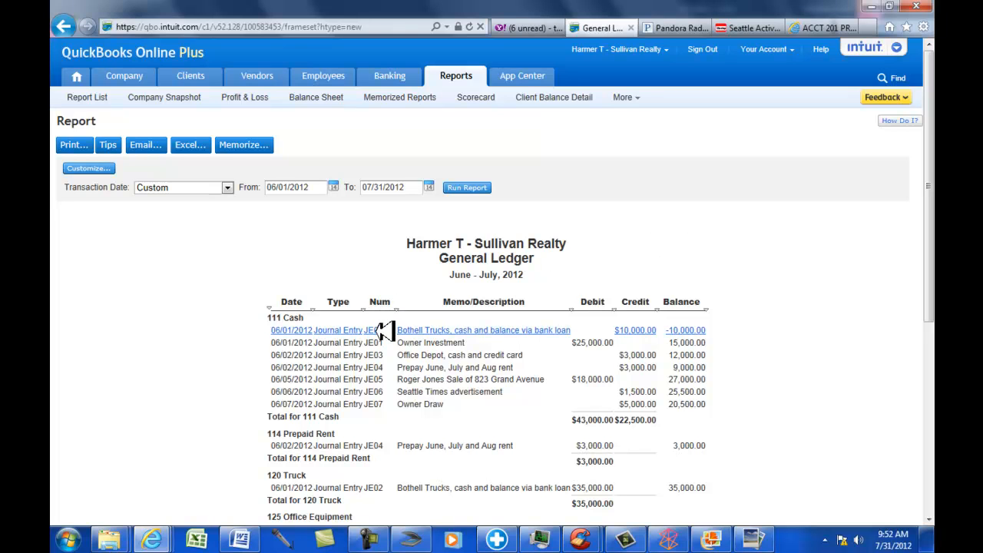
mouse_move(503, 302)
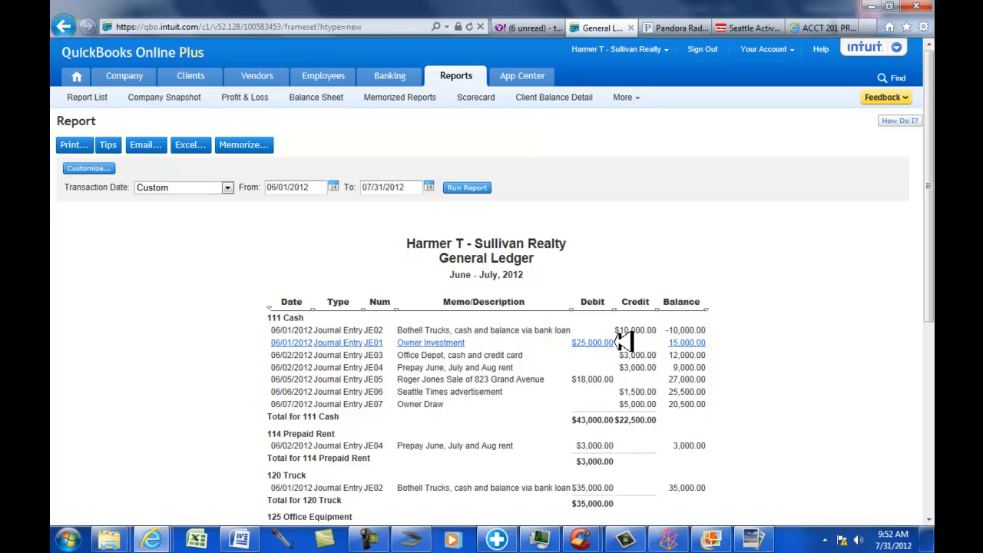
mouse_move(641, 303)
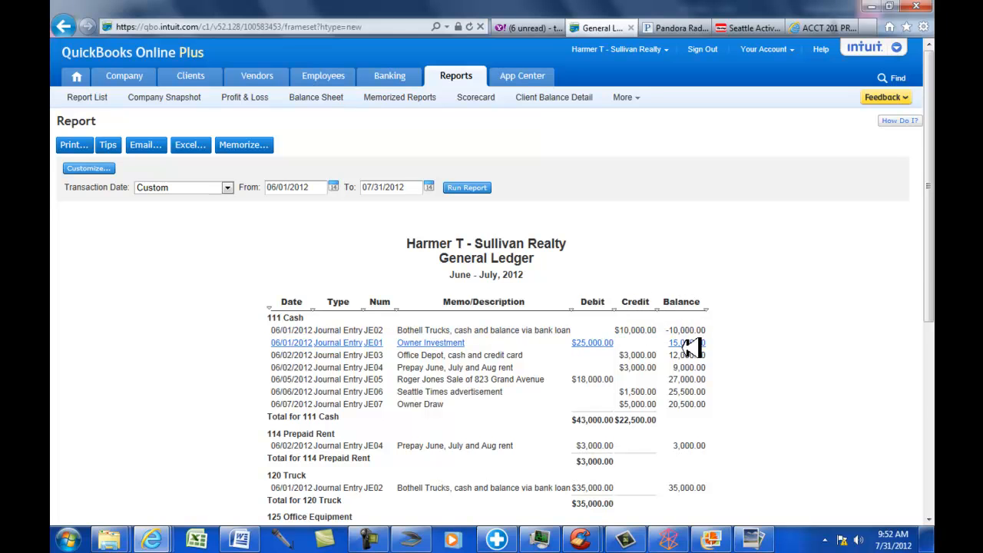
Step: Scroll down the ledger to the Truck, Office Equipment, Visa Credit Card and Note Payable accounts
scroll("down", 3)
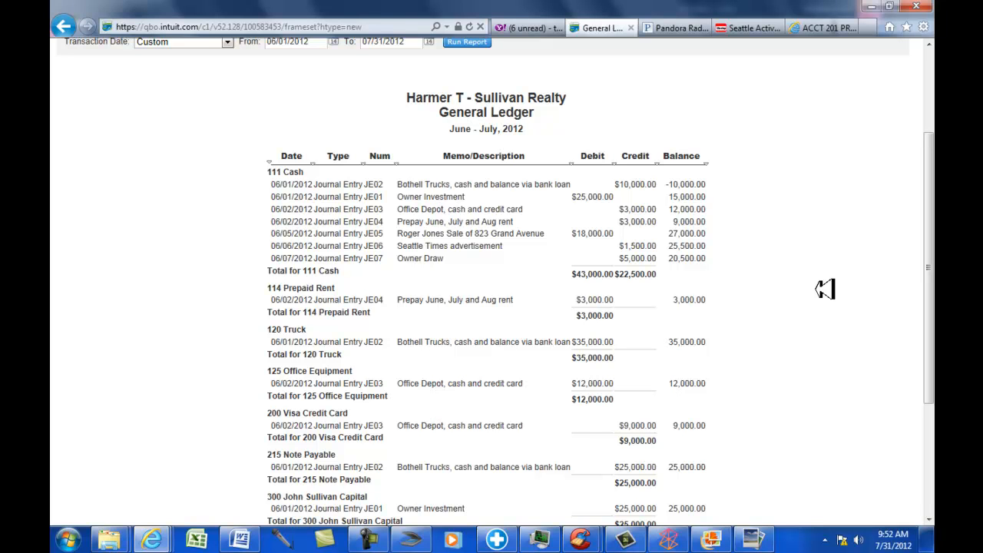
mouse_move(823, 105)
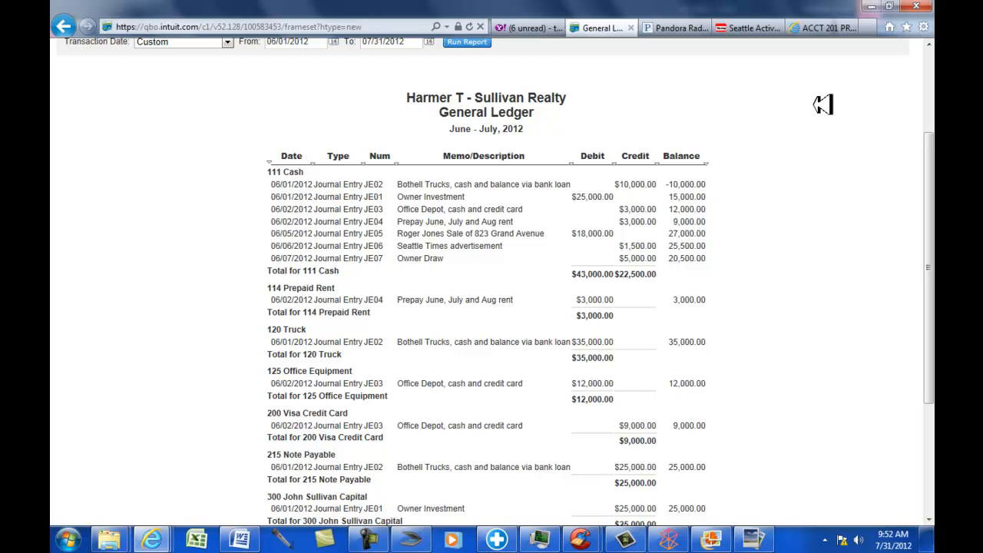
mouse_move(780, 169)
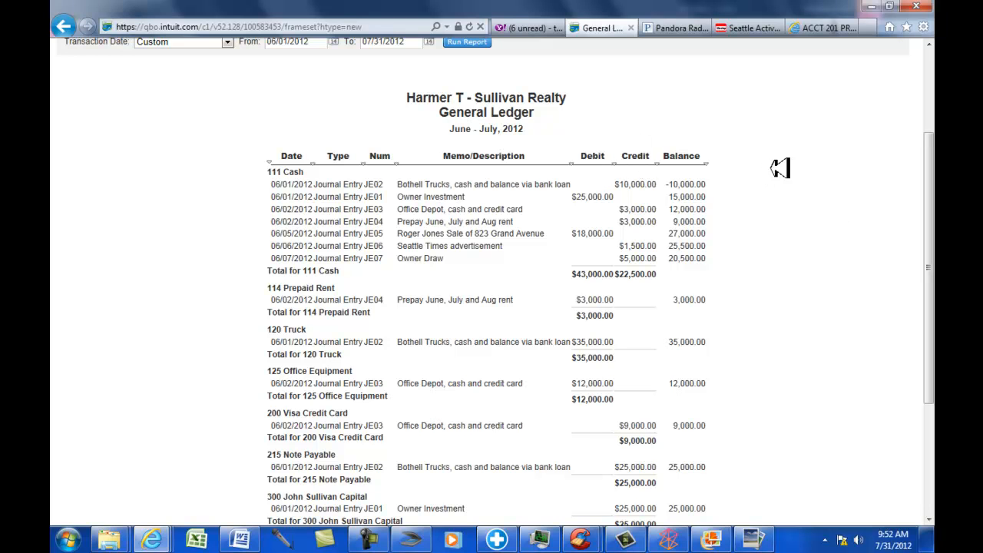
mouse_move(856, 158)
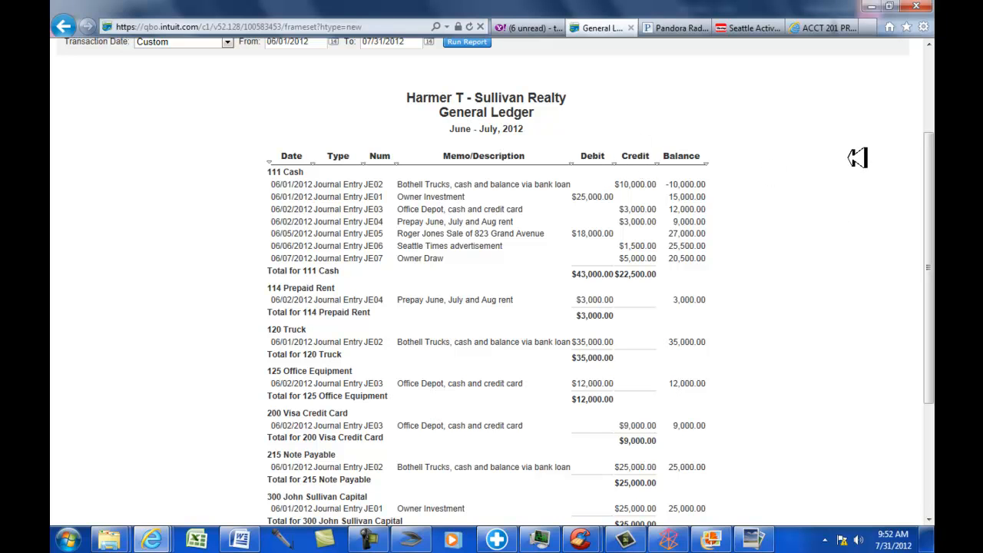